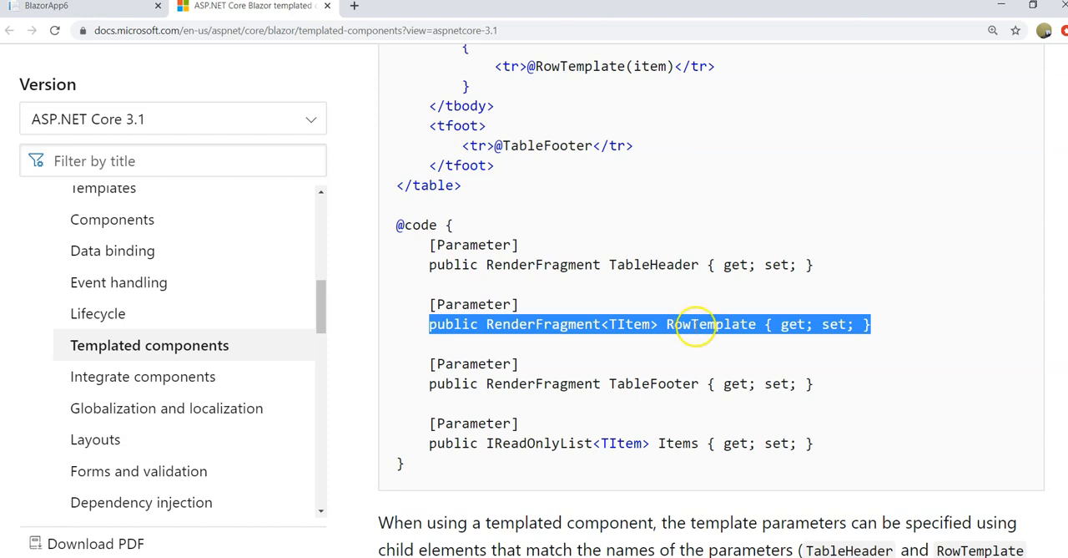
# After reviewing the TItem docs, declare a List<Customer> customers in the Notepad++ sketch.
pyautogui.doubleClick(630, 324)
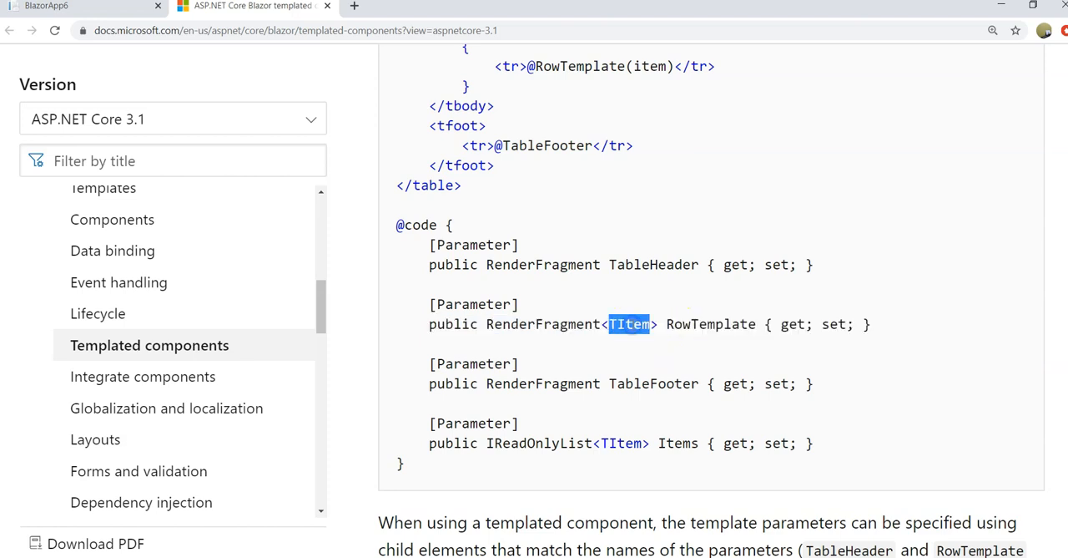
pyautogui.moveTo(690, 324)
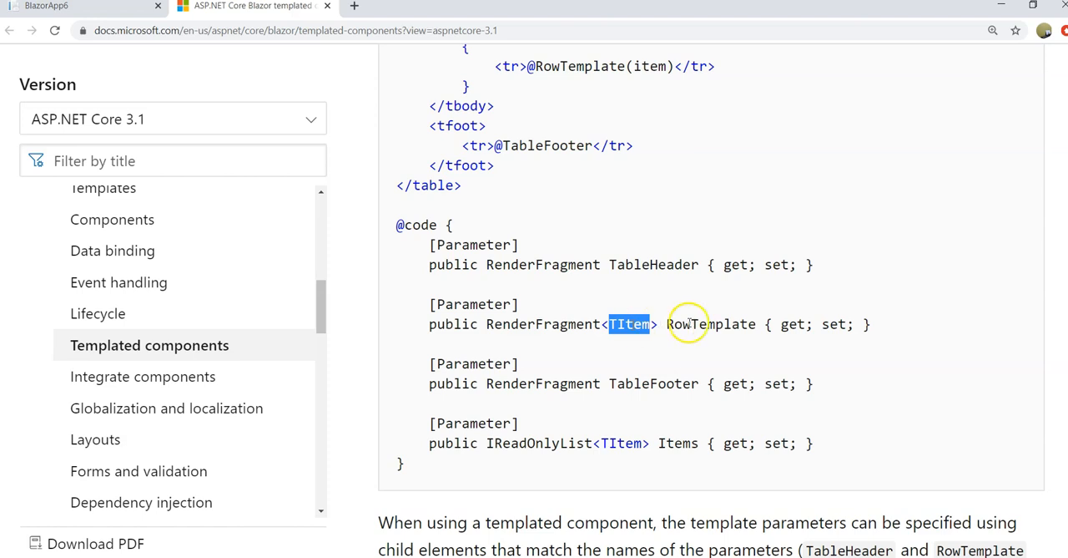
pyautogui.doubleClick(711, 324)
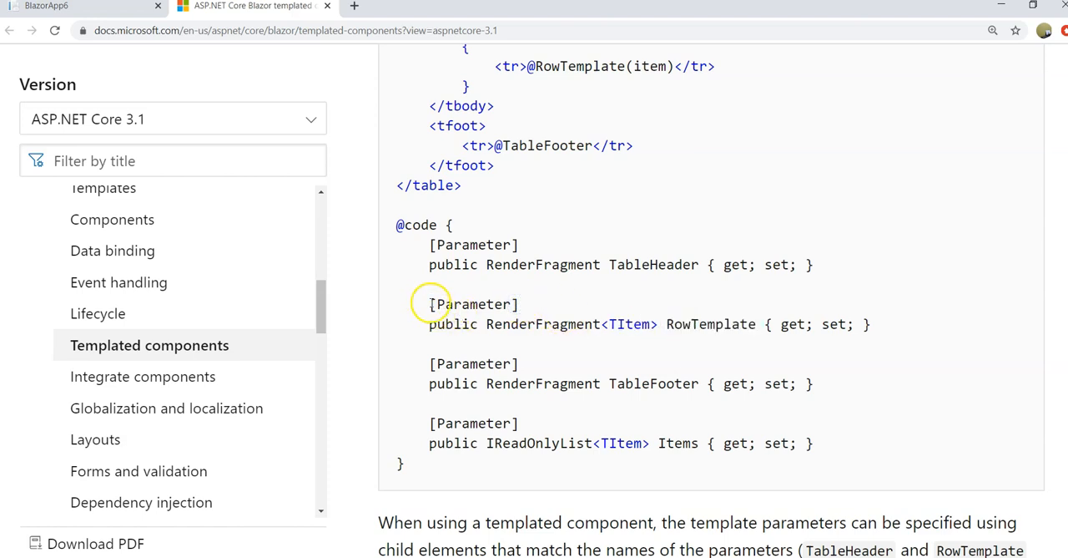
pyautogui.moveTo(427, 304); pyautogui.dragTo(872, 324)
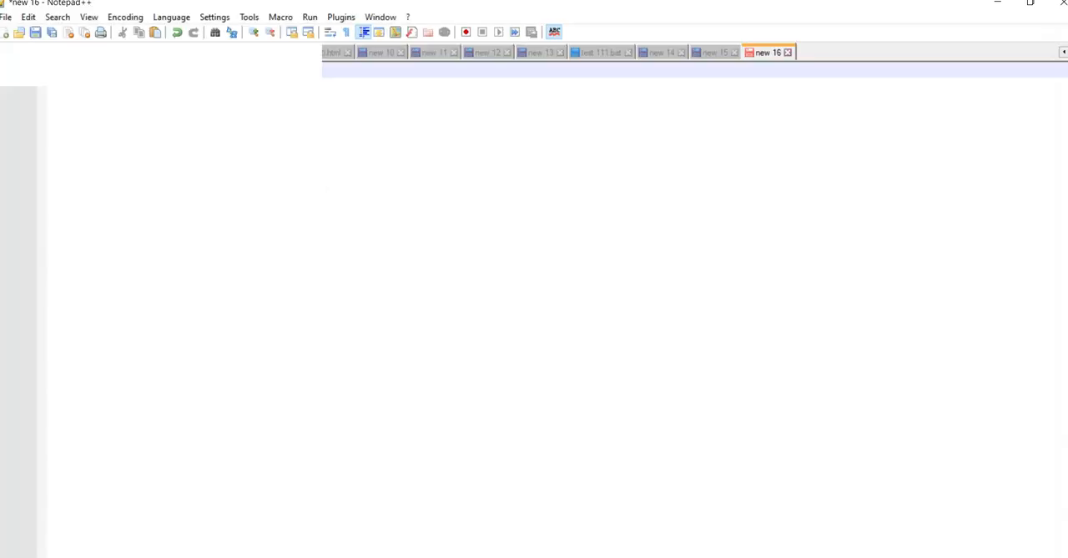
pyautogui.write('List<Customers')
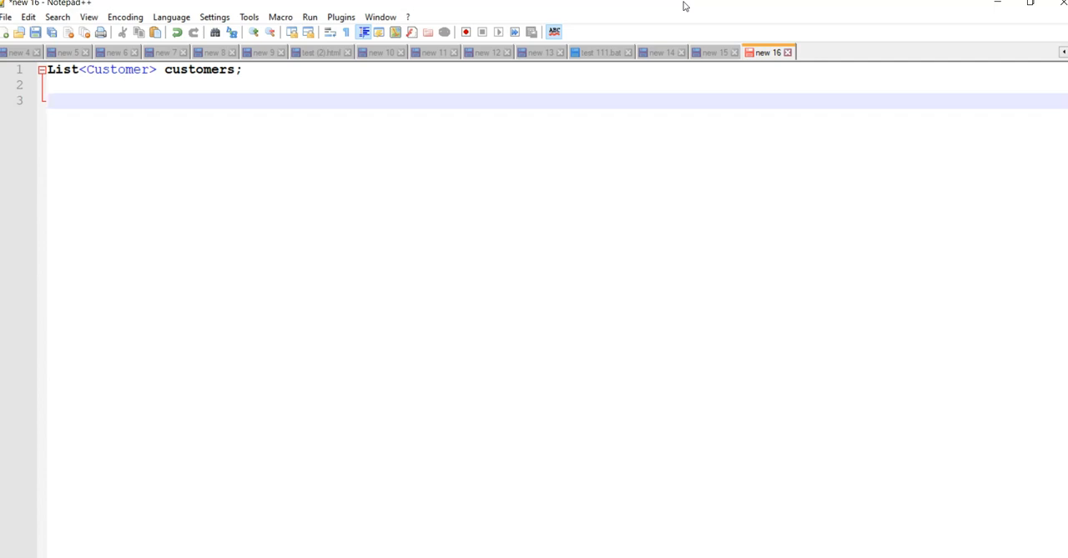
# Sketch a <Repeater Items="customers"> block with its closing tag.
pyautogui.write('<Repeat')
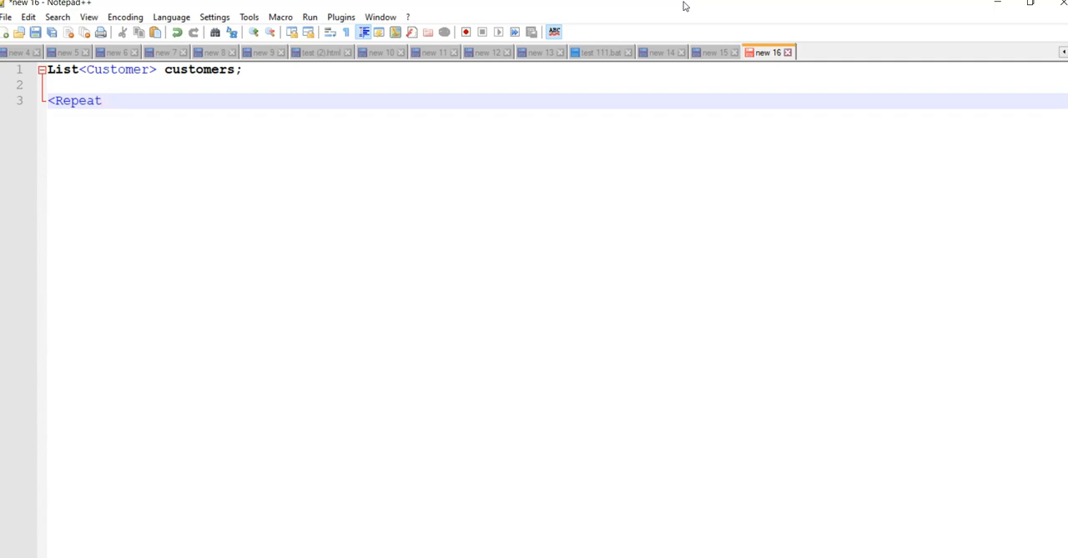
pyautogui.write('Items="customers">')
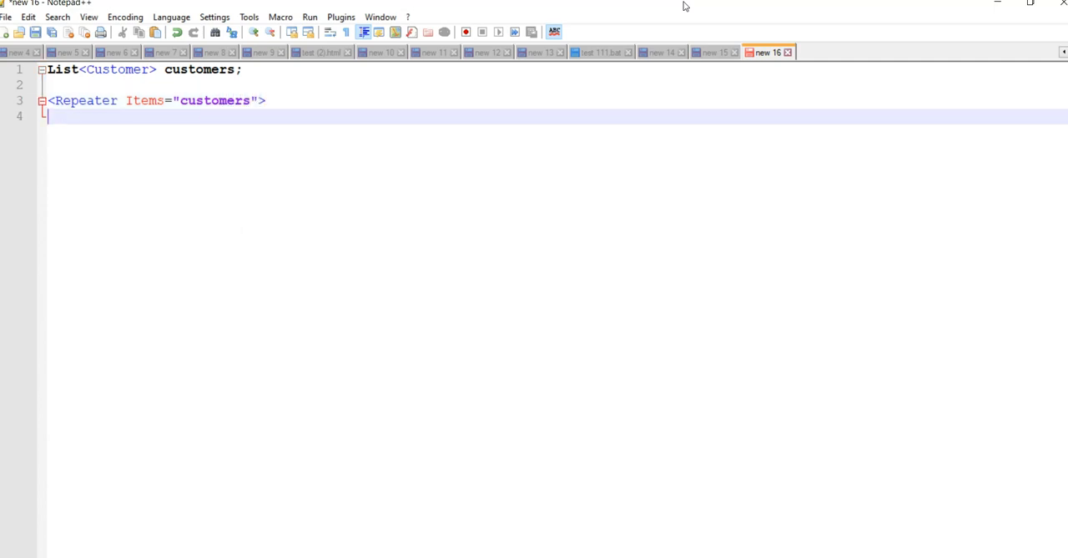
pyautogui.write('</Repeater>')
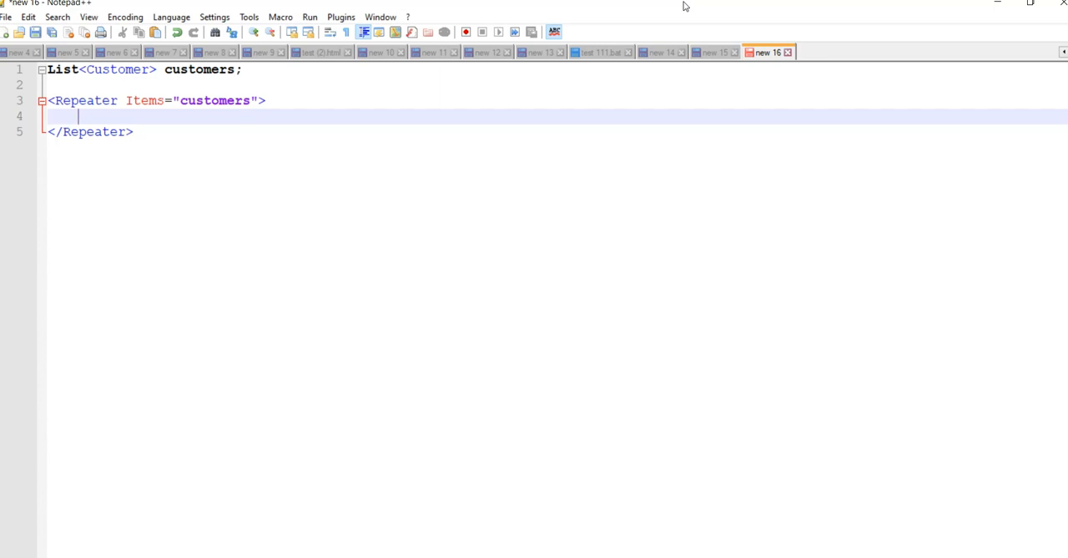
# List customer.CompanyName, customer.Contactname and customer.PhoneNumber inside the Repeater.
pyautogui.write('customer')
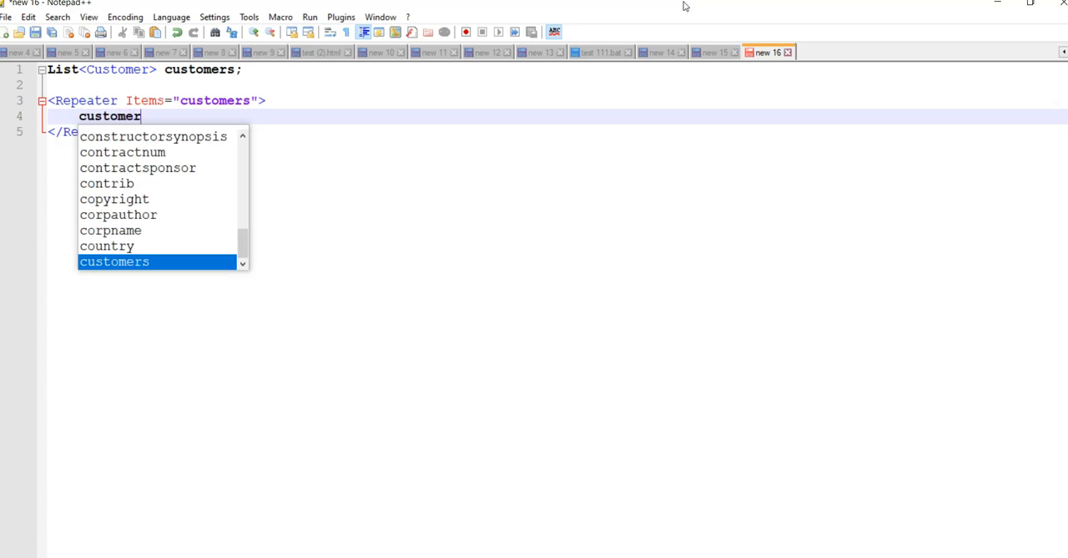
pyautogui.write('.CompanyName')
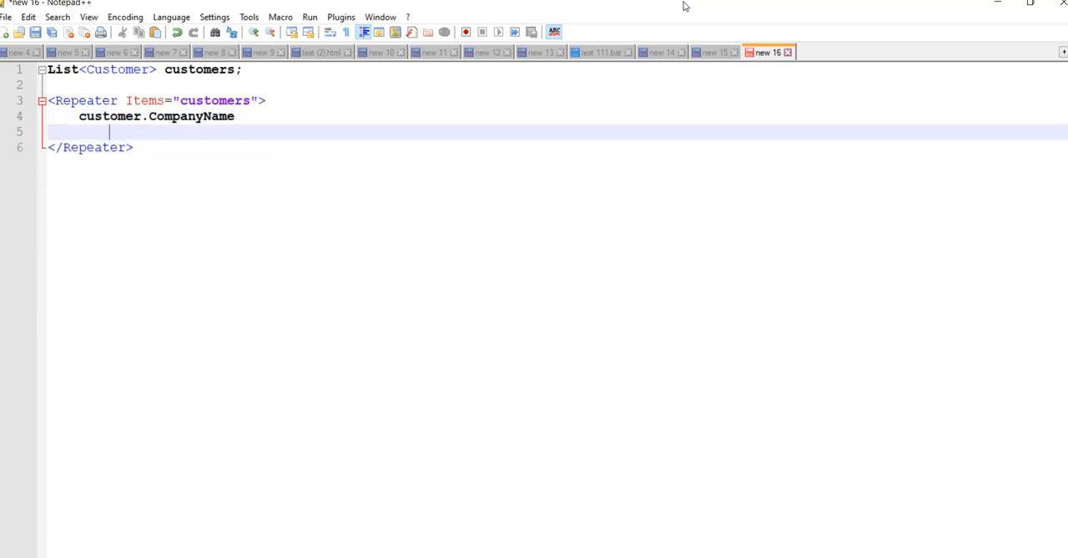
pyautogui.write('customer.')
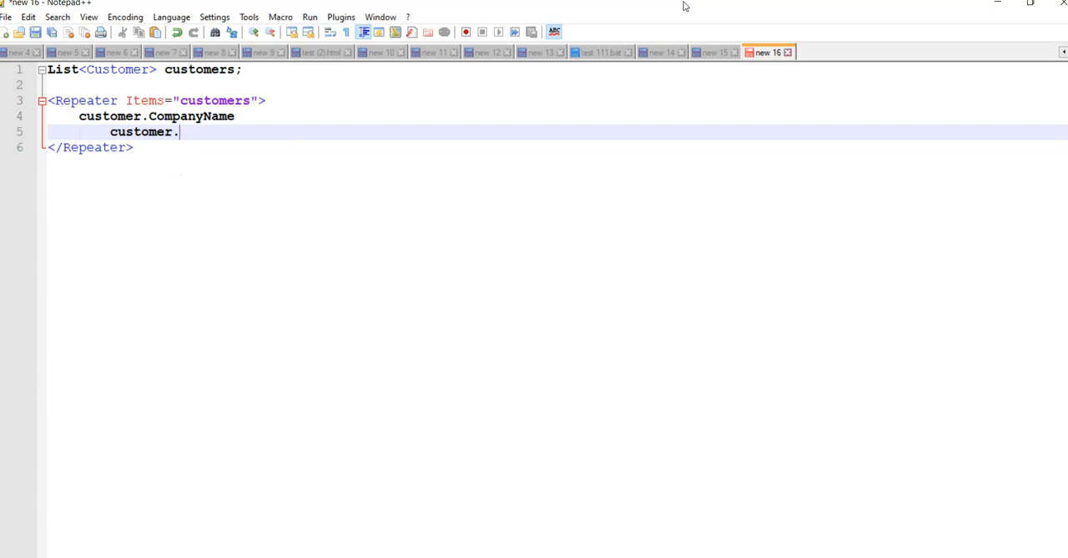
pyautogui.write('Contactna')
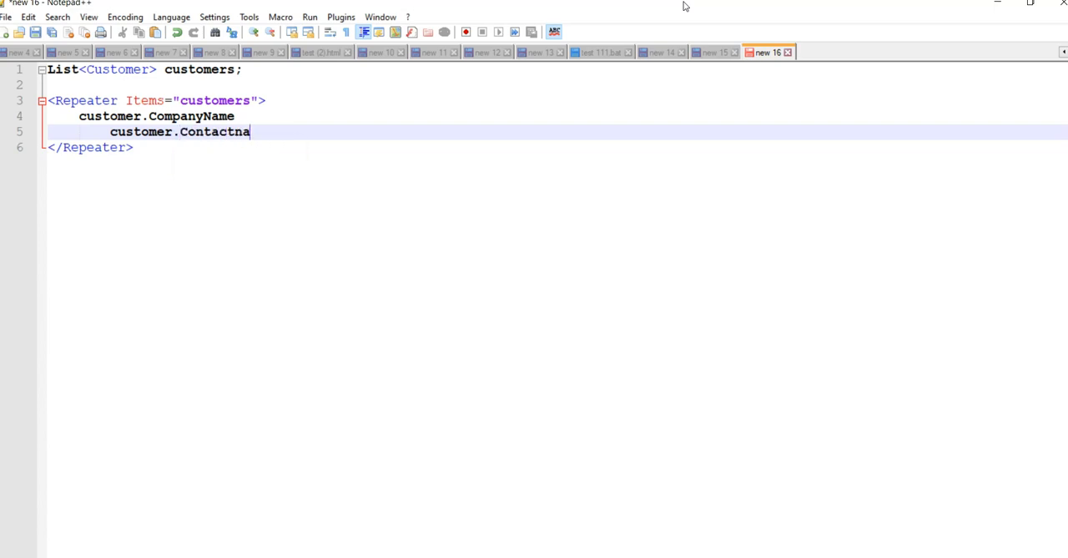
pyautogui.write('customer')
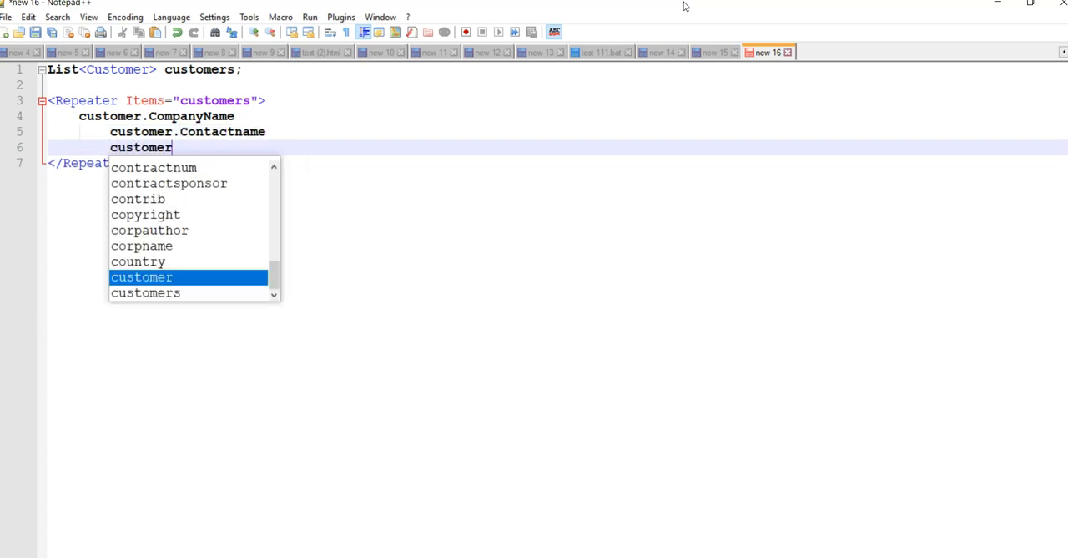
pyautogui.write('.PhoneNumber')
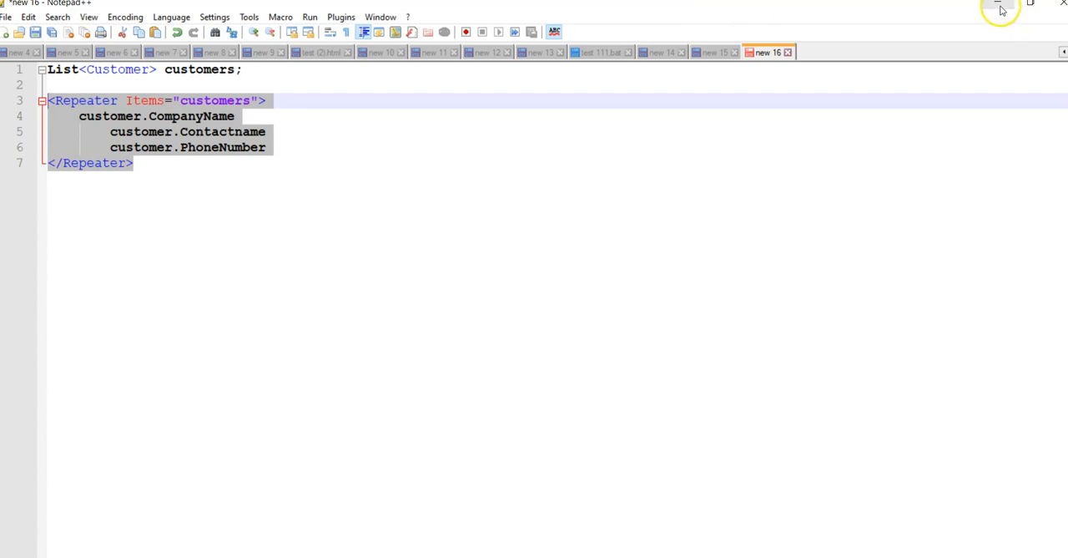
pyautogui.moveTo(871, 13)
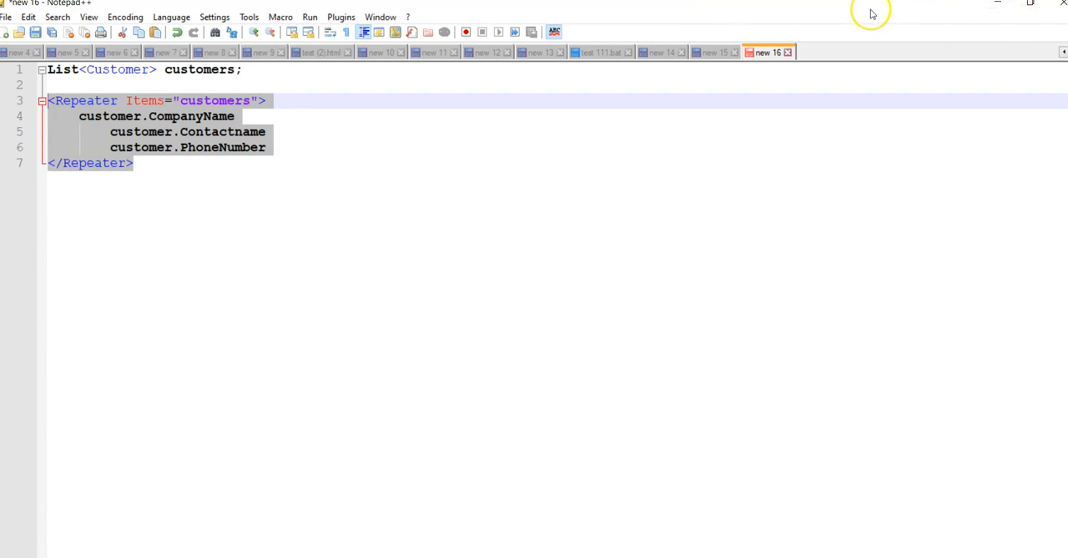
pyautogui.moveTo(976, 7)
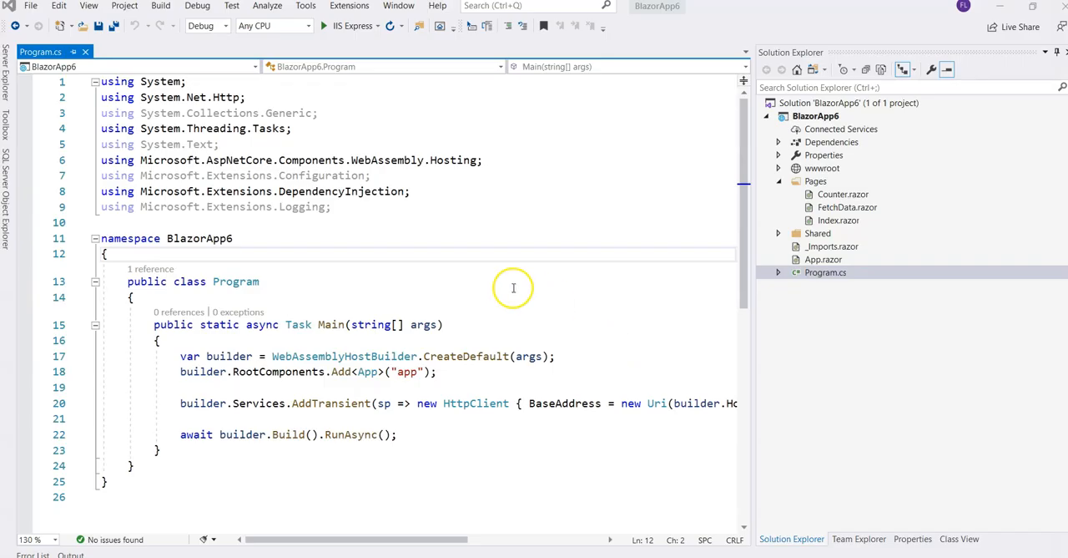
pyautogui.doubleClick(235, 281)
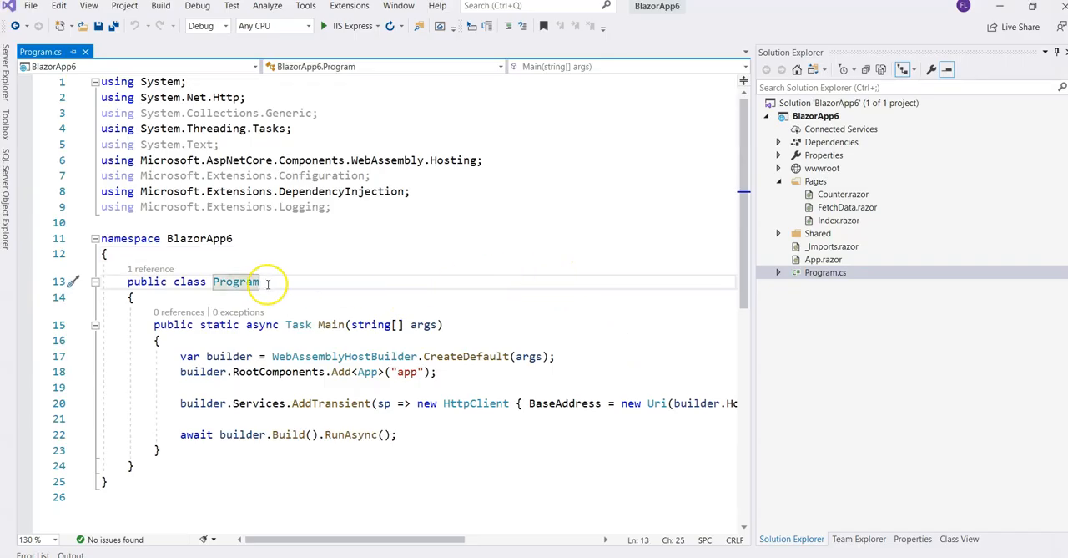
pyautogui.moveTo(324, 274)
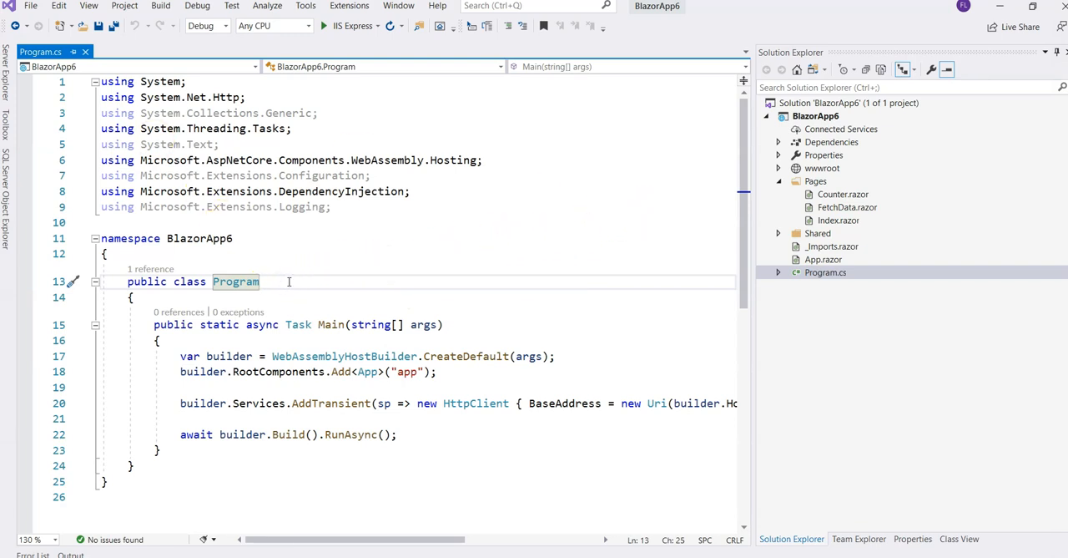
pyautogui.moveTo(411, 233)
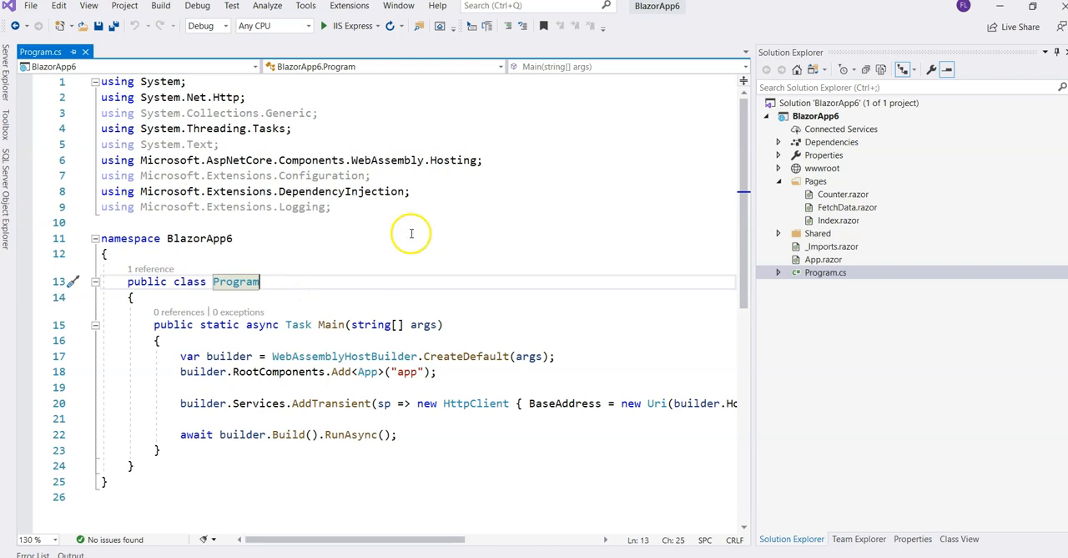
pyautogui.moveTo(307, 282)
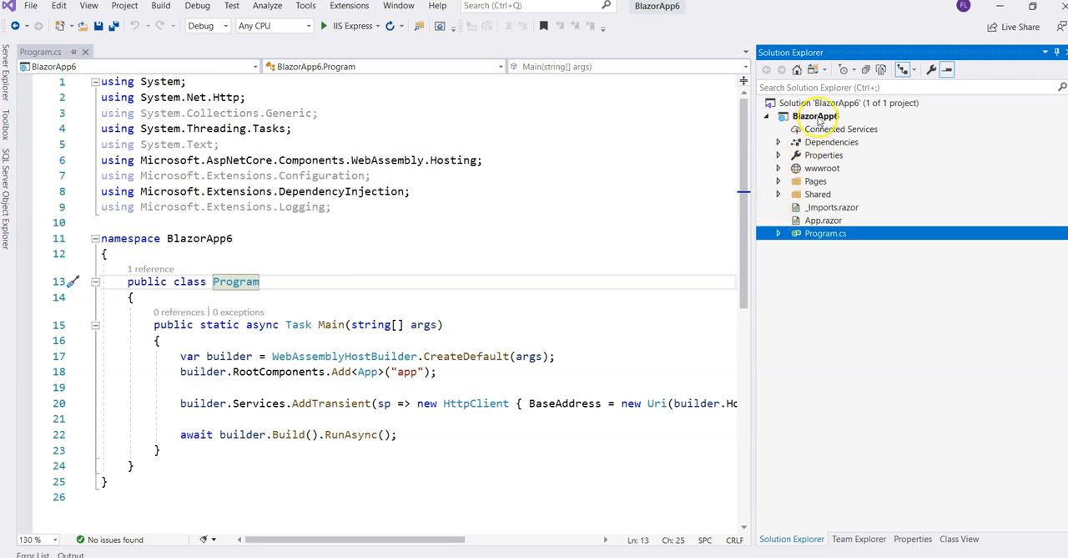
# Add a new folder named Controls to the BlazorApp6 project.
pyautogui.rightClick(815, 115)
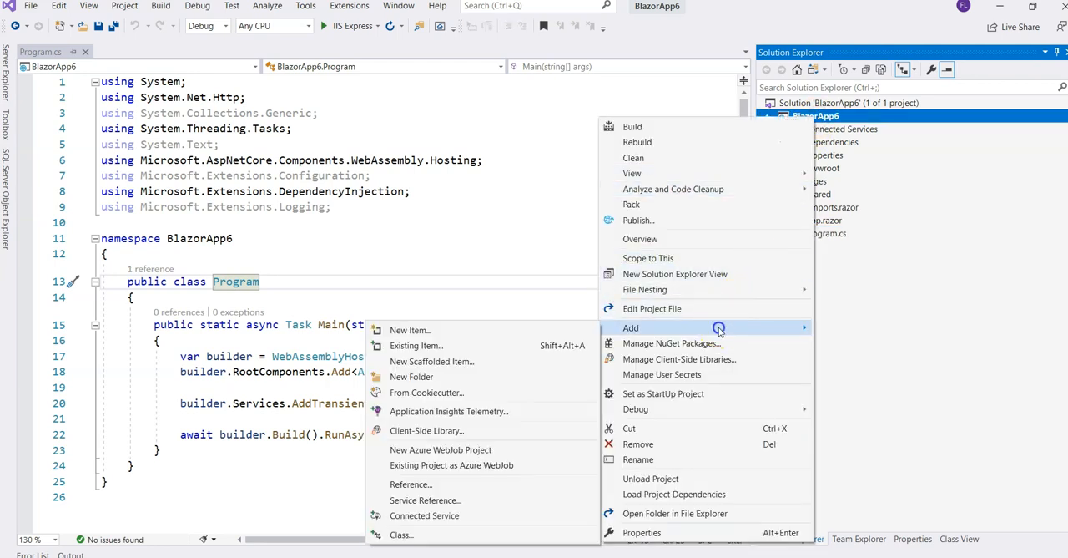
pyautogui.click(411, 377)
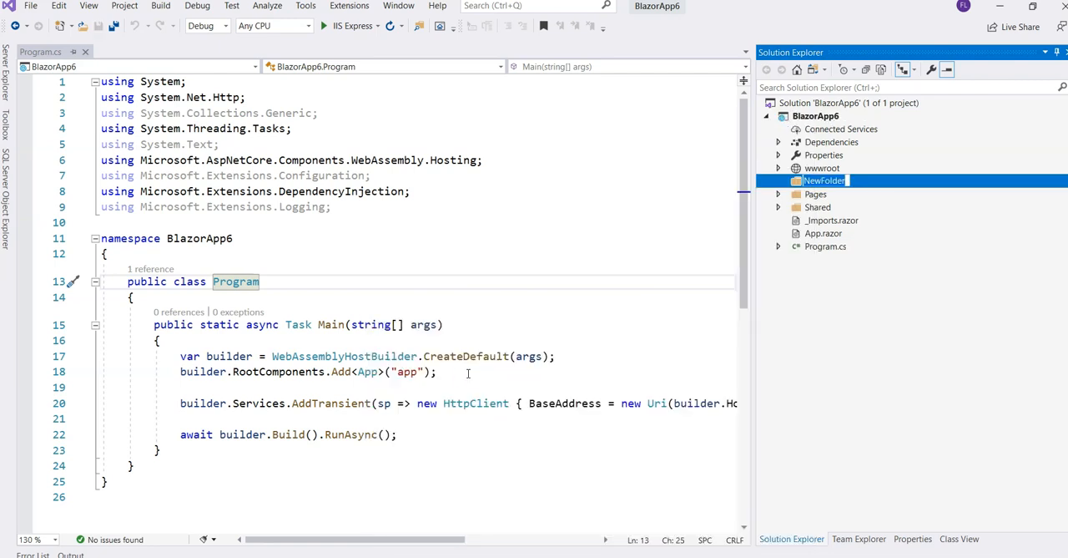
pyautogui.write('Controls')
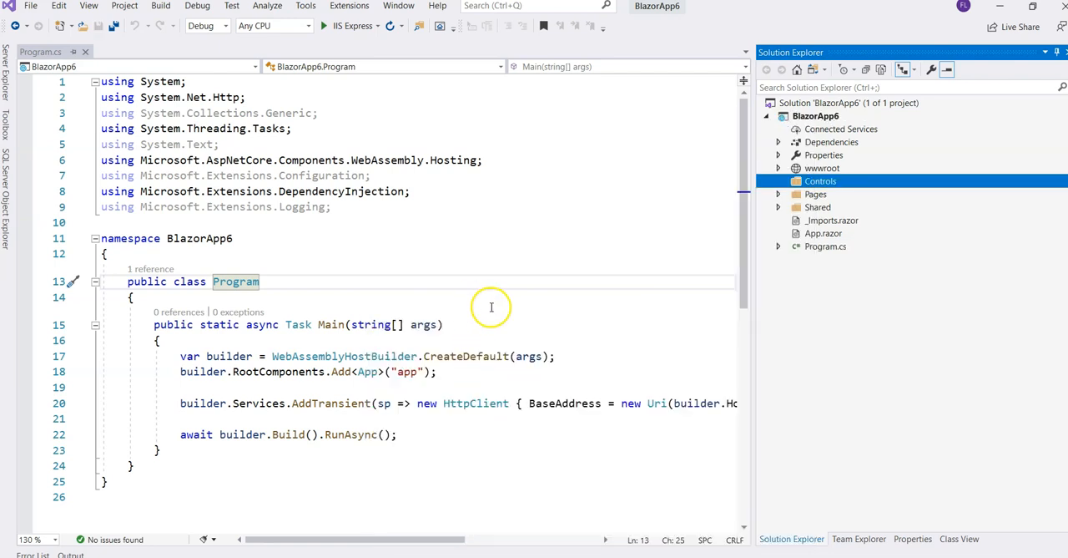
# Create a Razor component RepeaterComponent.razor inside the Controls folder.
pyautogui.rightClick(822, 180)
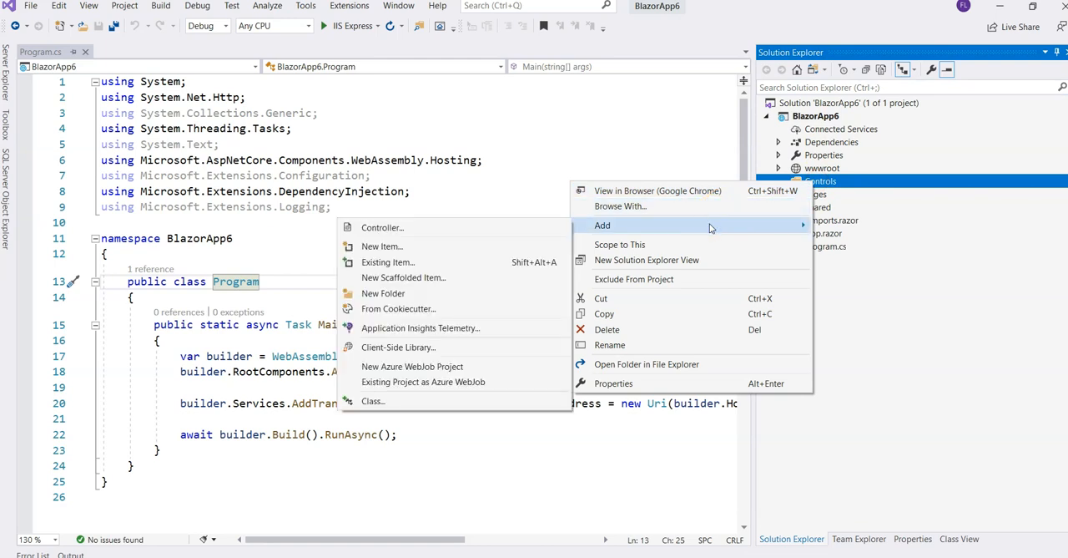
pyautogui.moveTo(711, 227)
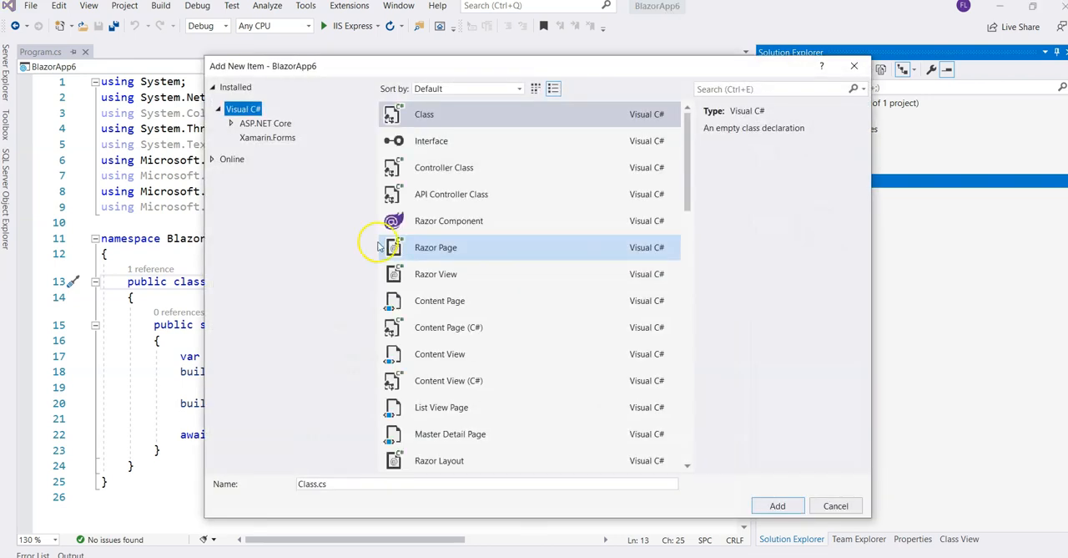
pyautogui.click(448, 221)
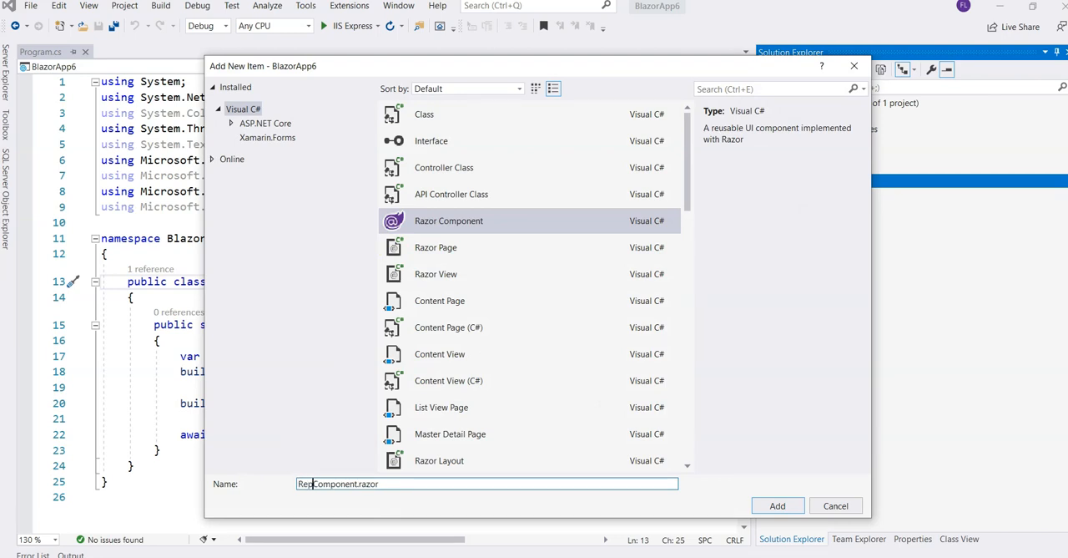
pyautogui.click(776, 505)
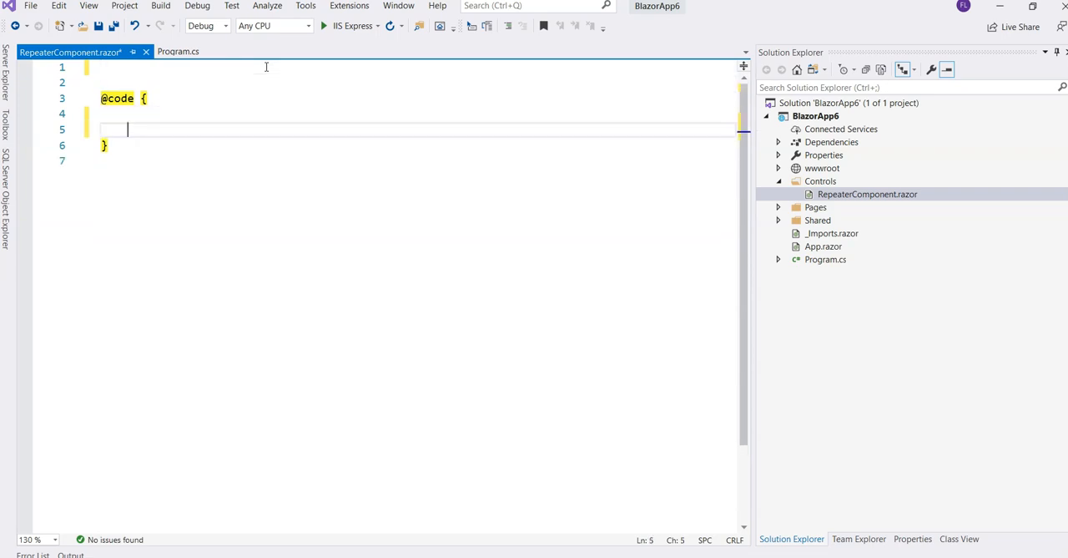
# Add a [Parameter] public List<TItem> Items { get; set; } property in the code block.
pyautogui.write('[Parameter')
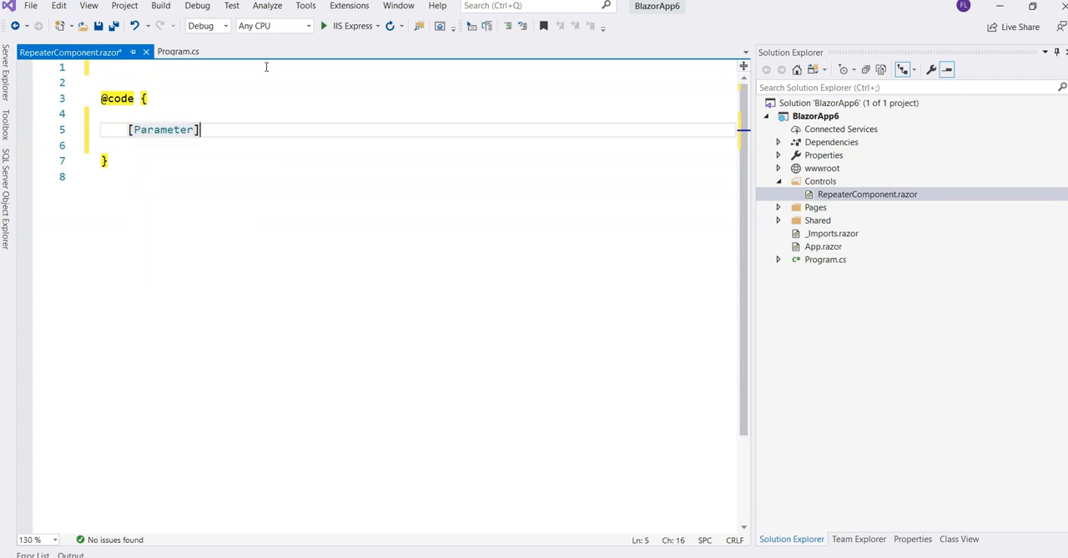
pyautogui.write('public int MyProperty { get; set; }')
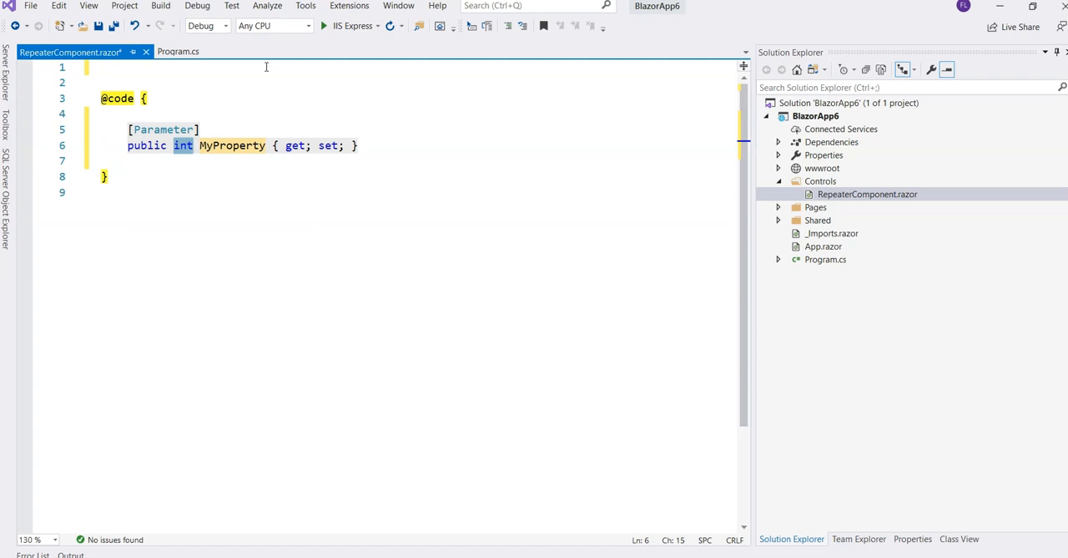
pyautogui.write('List<T')
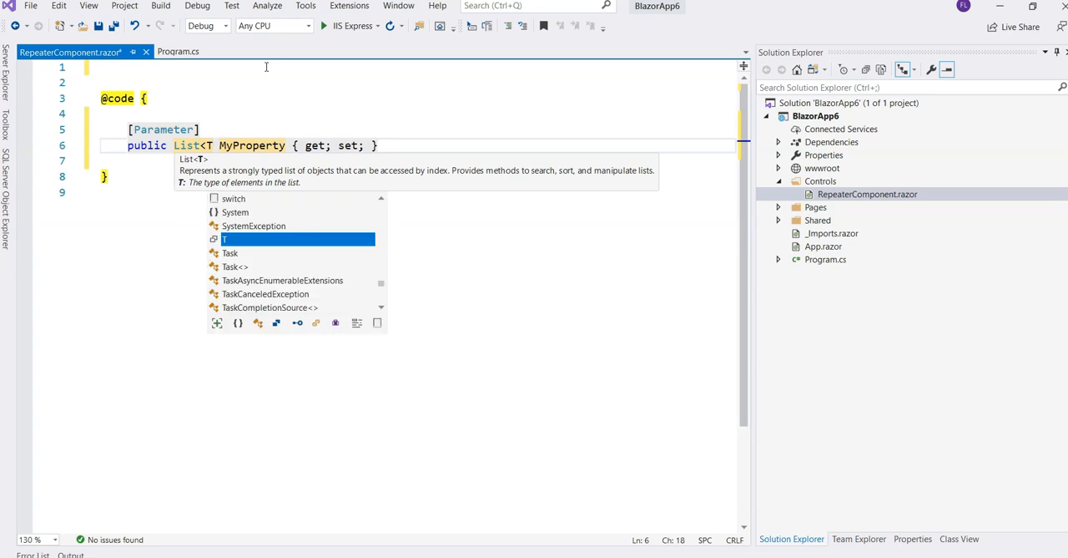
pyautogui.write('DataTransferItem>')
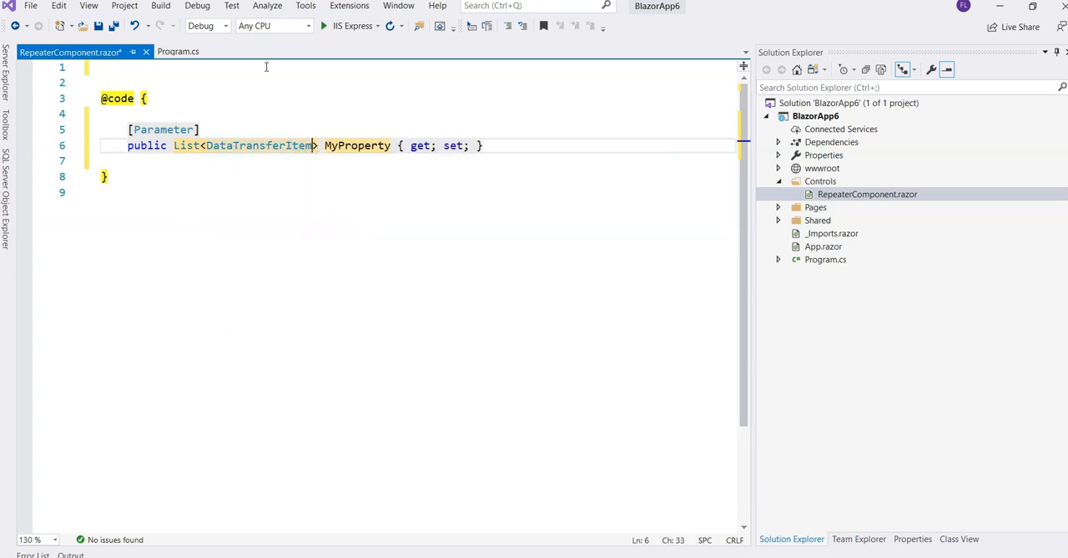
pyautogui.write('TIe')
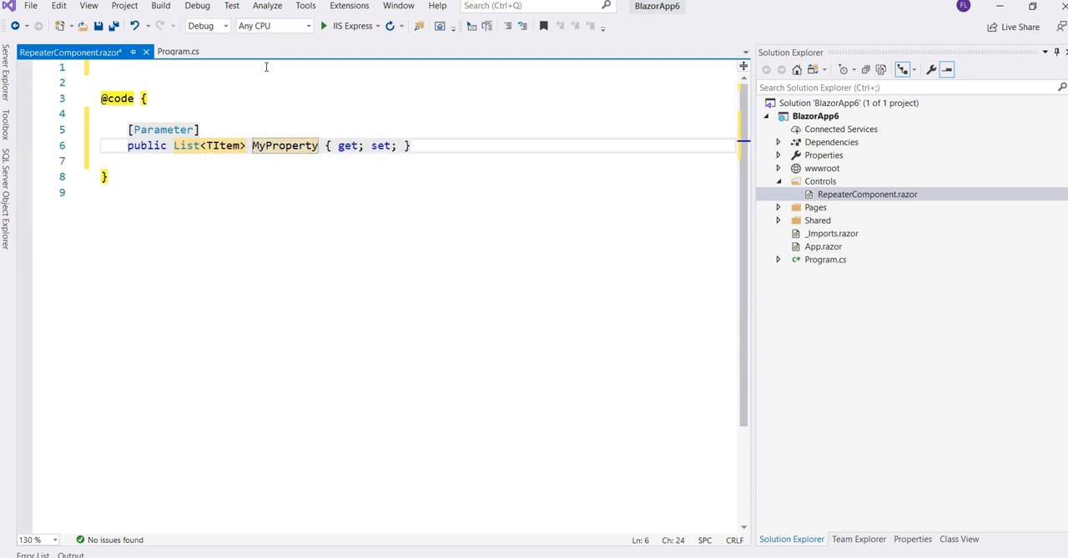
pyautogui.press('Delete')
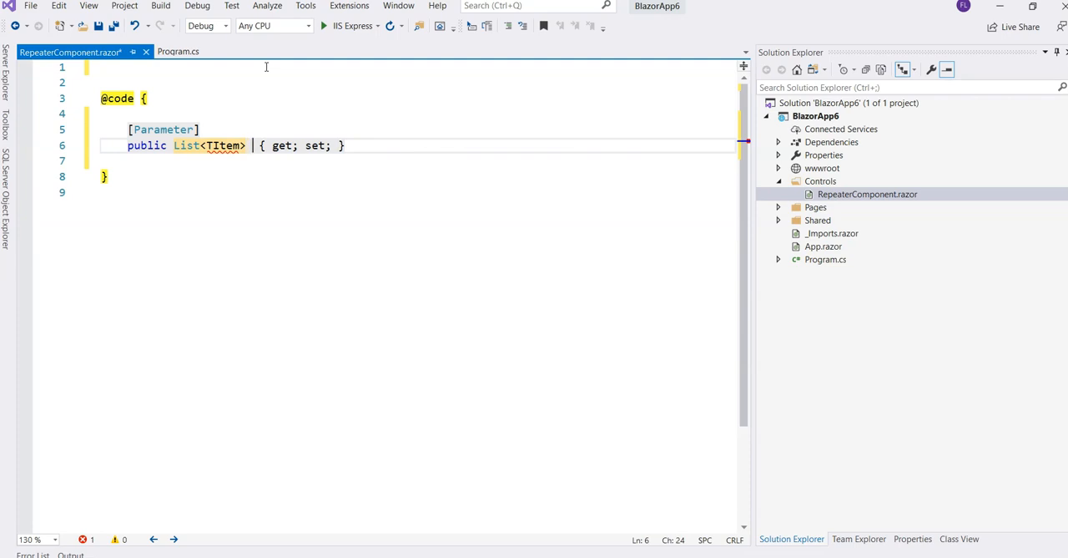
pyautogui.write('Items')
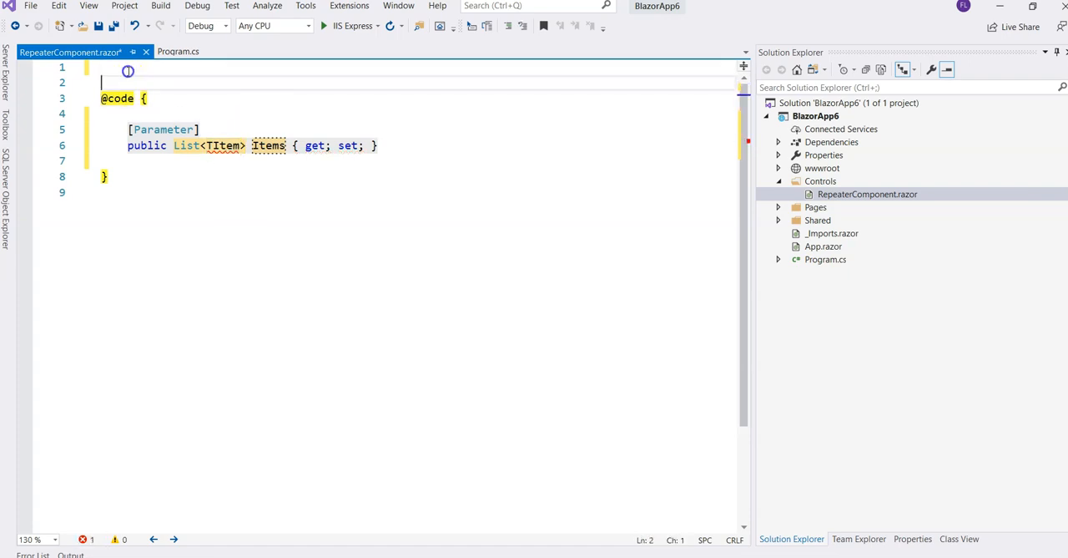
pyautogui.write('@t')
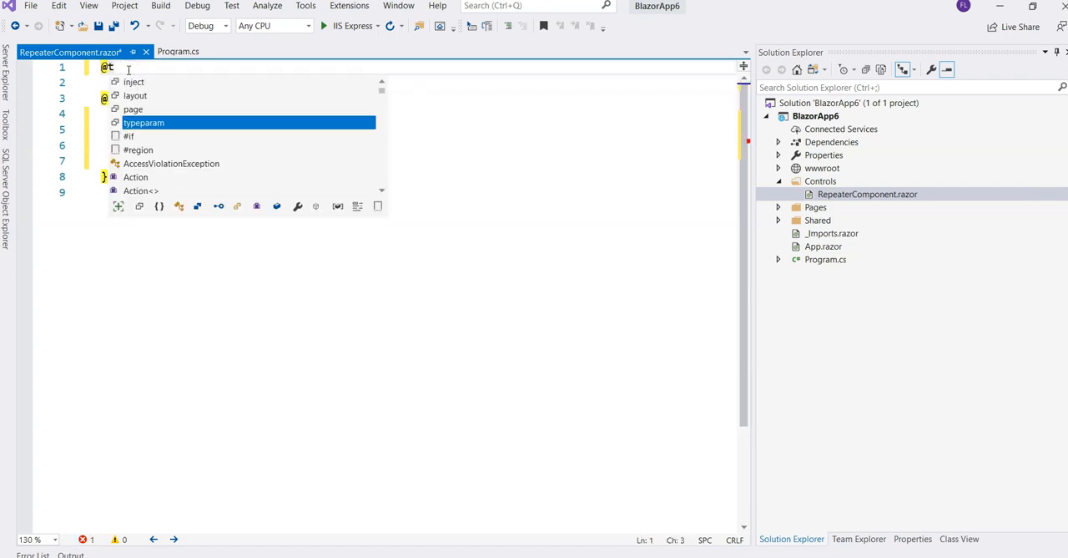
pyautogui.write('ype')
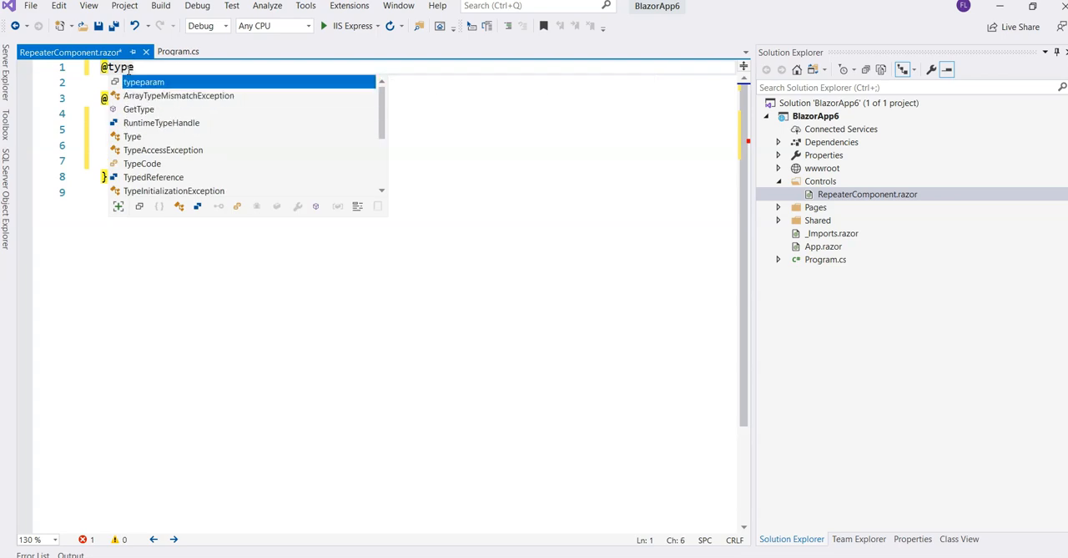
pyautogui.press('Tab')
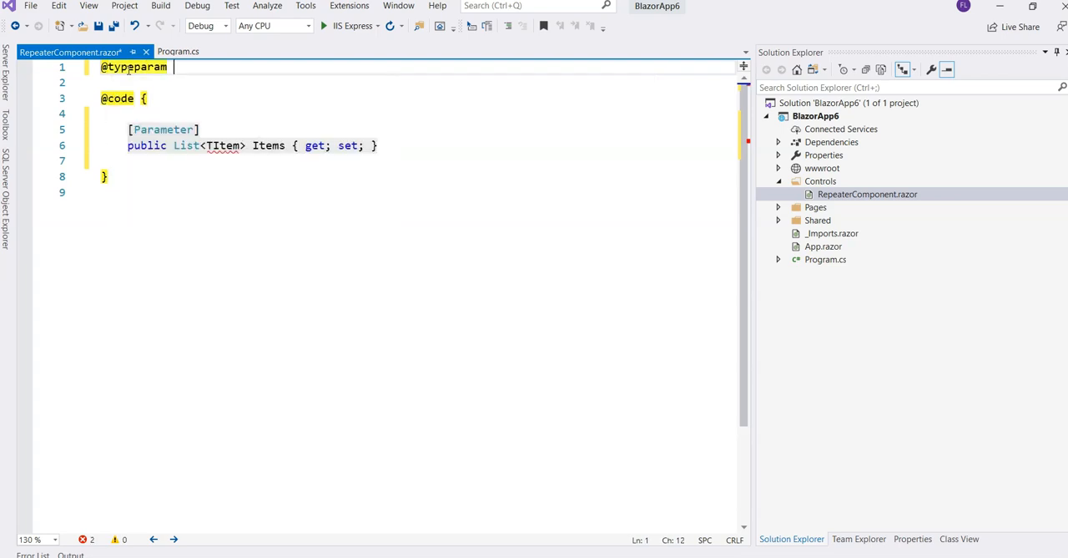
pyautogui.write('TItem')
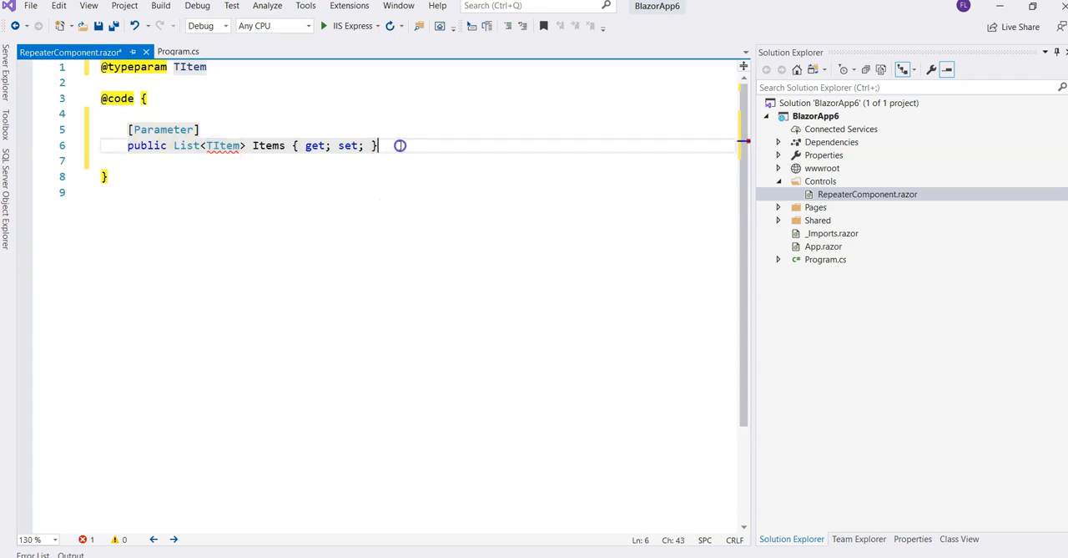
pyautogui.doubleClick(223, 146)
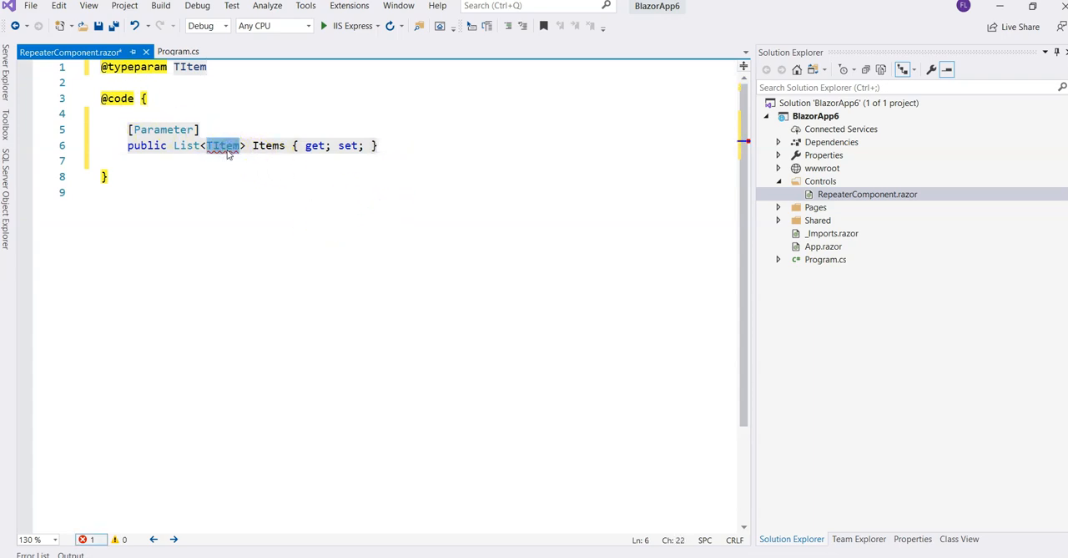
pyautogui.moveTo(224, 145)
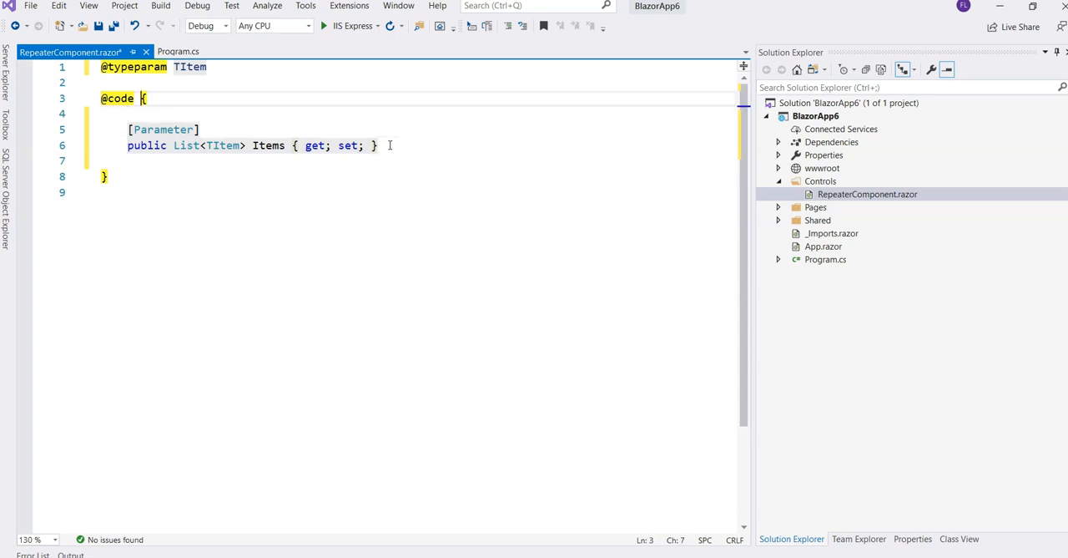
pyautogui.press('Enter')
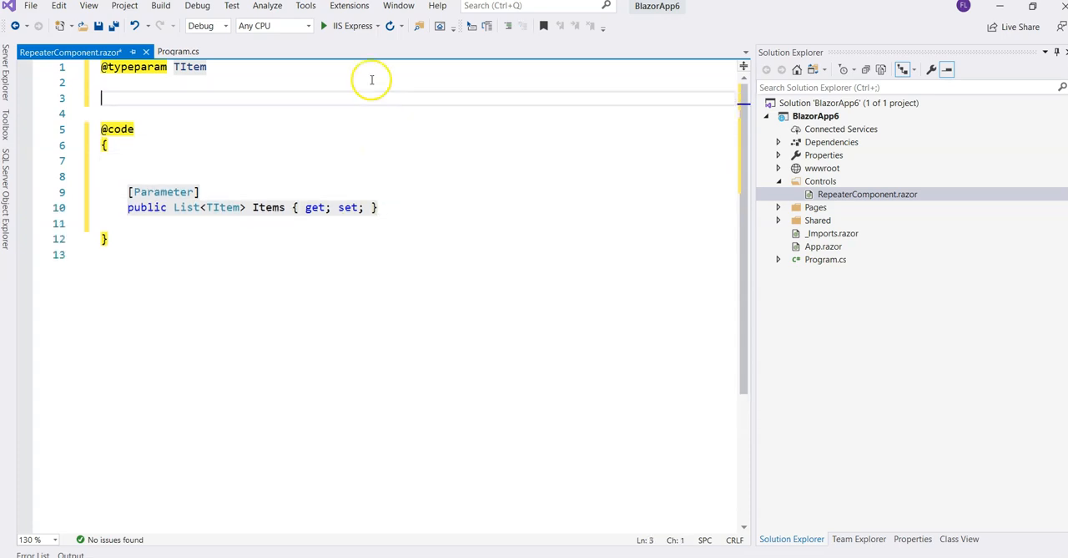
pyautogui.write('@foreach(')
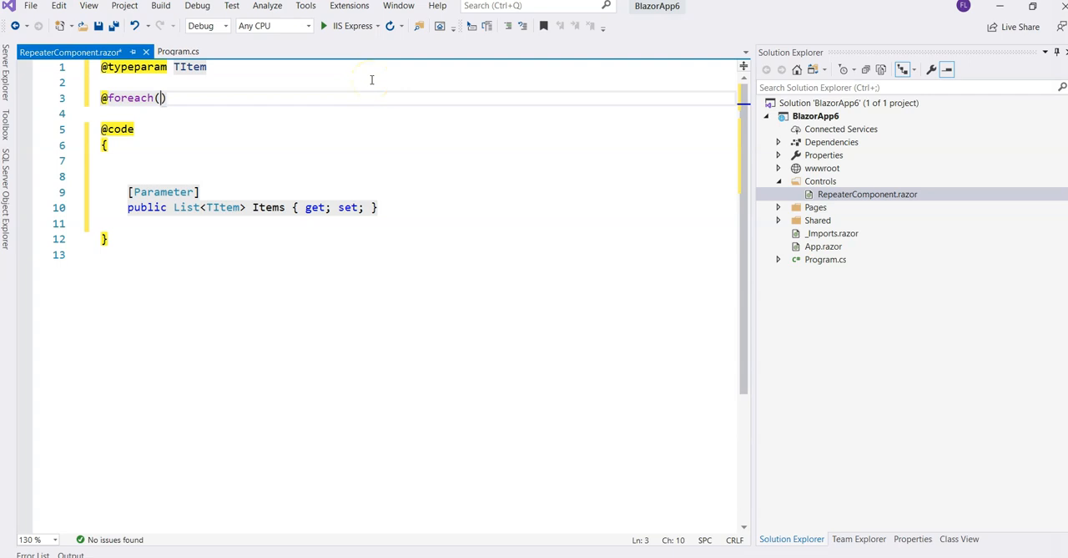
pyautogui.write('v')
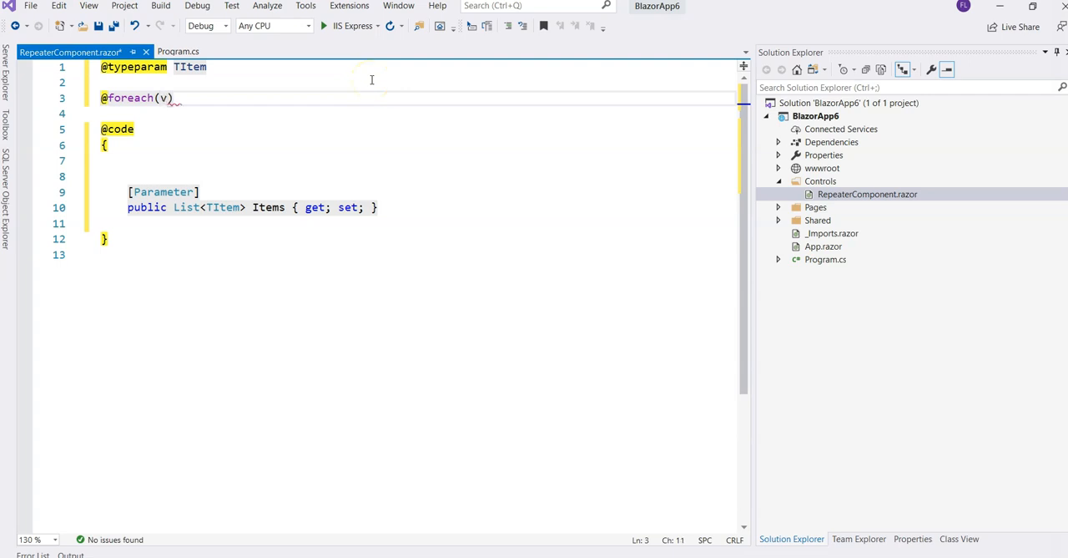
pyautogui.write('var')
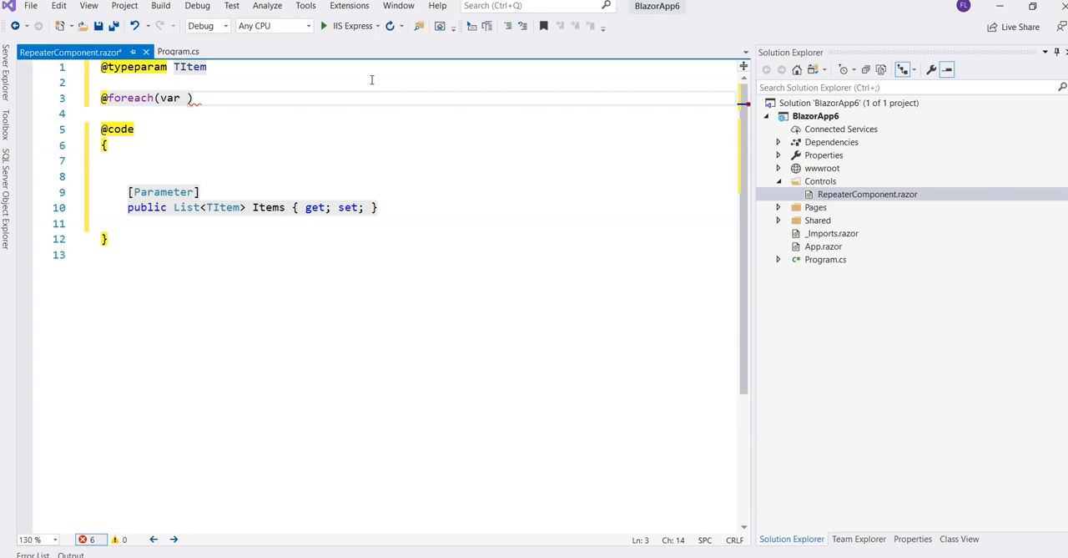
pyautogui.write('item in')
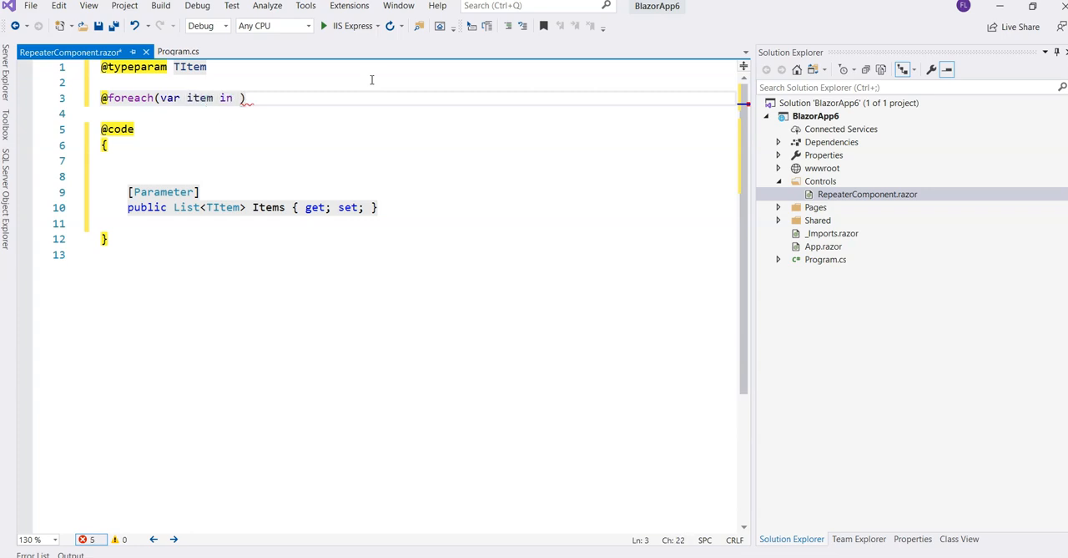
pyautogui.write('Items)')
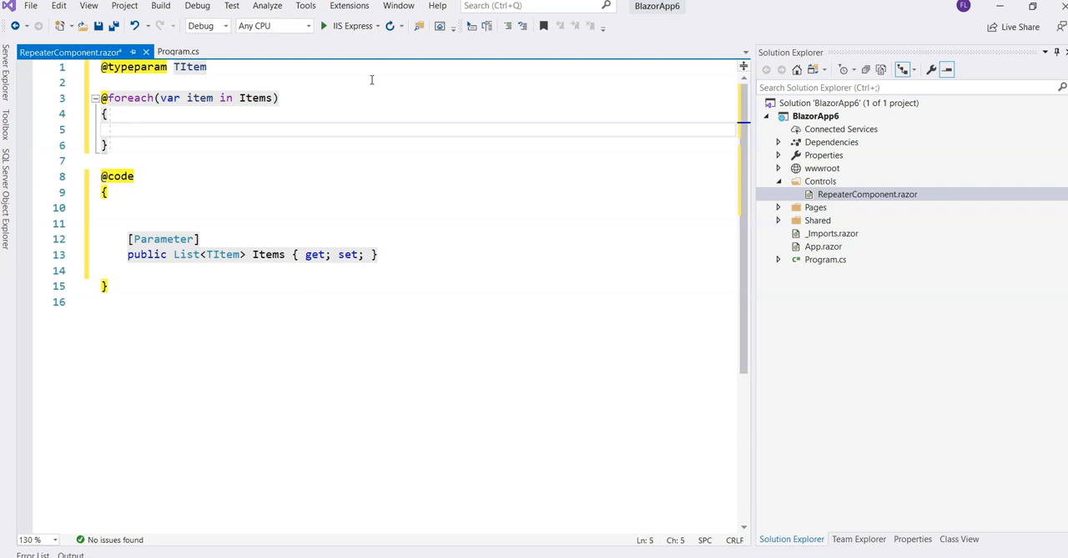
pyautogui.press('enter')
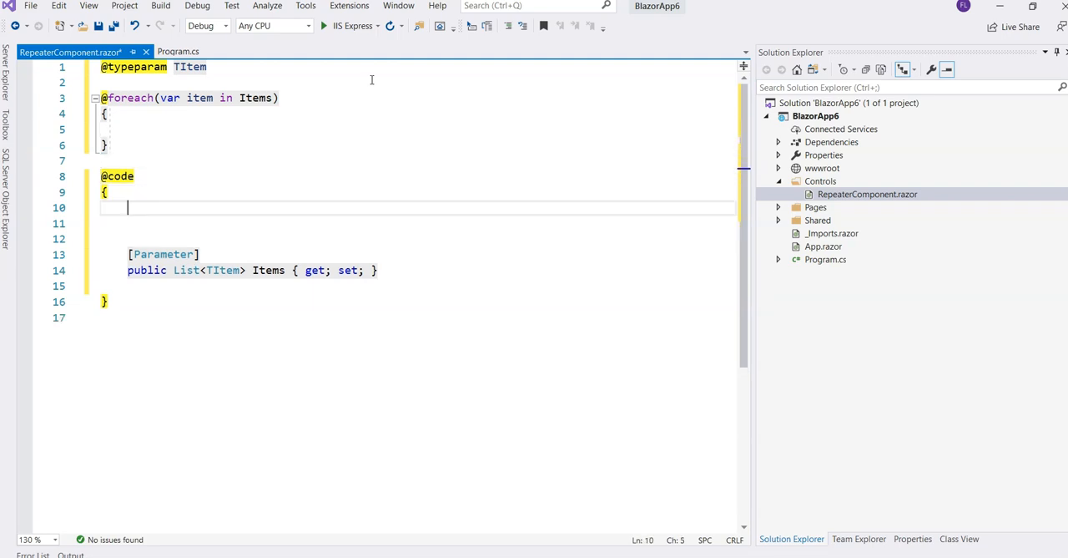
# Add a second [Parameter] property of type RenderFragment<TItem>.
pyautogui.write('[Parameter]')
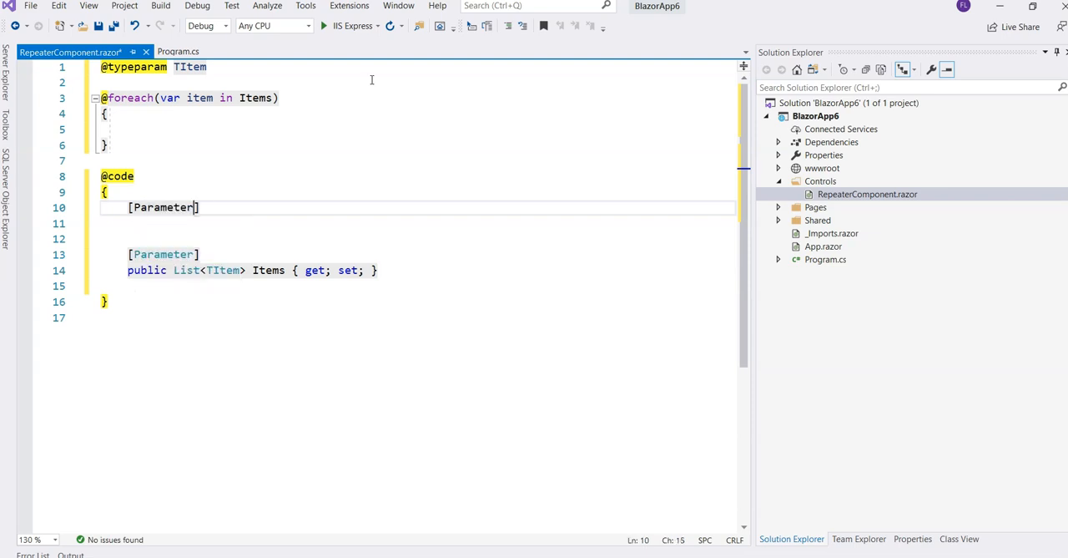
pyautogui.write('public int MyProperty { get; set; }')
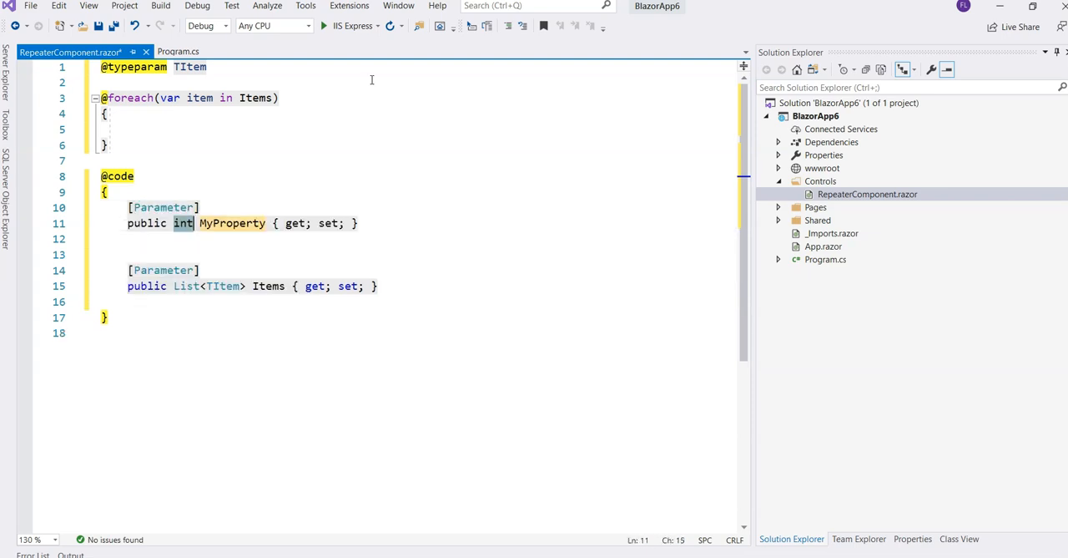
pyautogui.write('Ren')
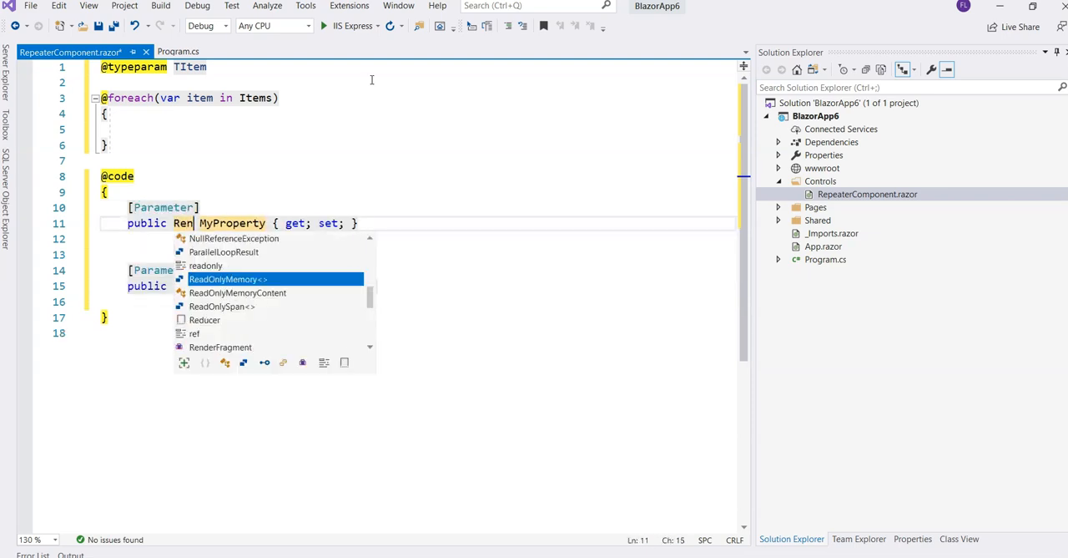
pyautogui.write('d')
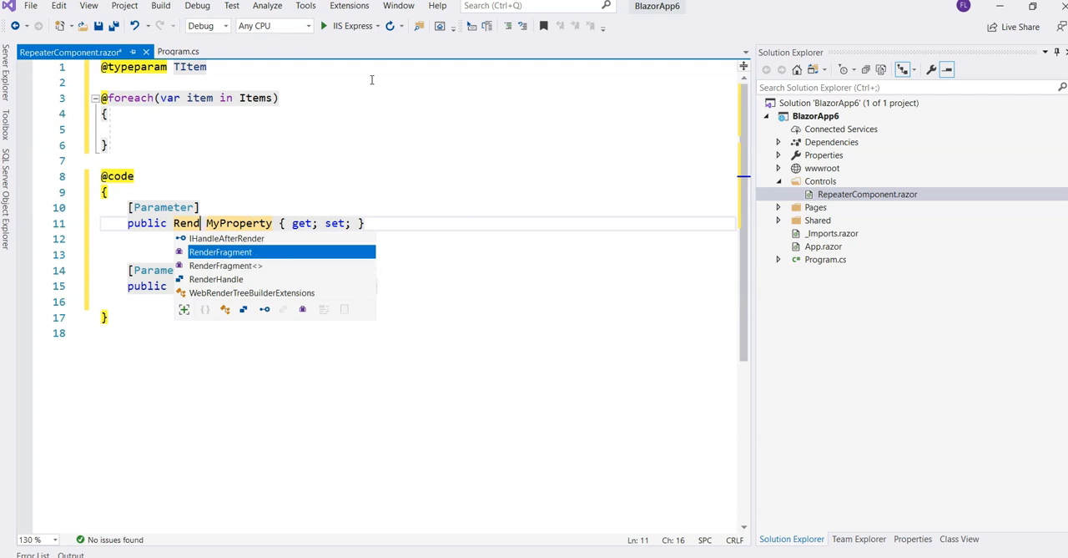
pyautogui.press('Down')
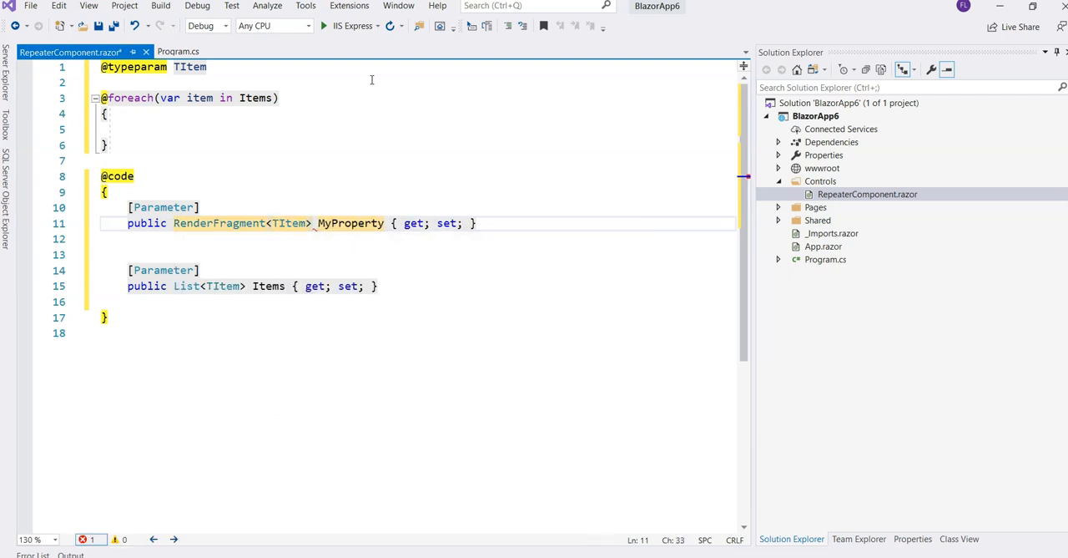
# Rename the placeholder MyProperty to Row.
pyautogui.doubleClick(351, 224)
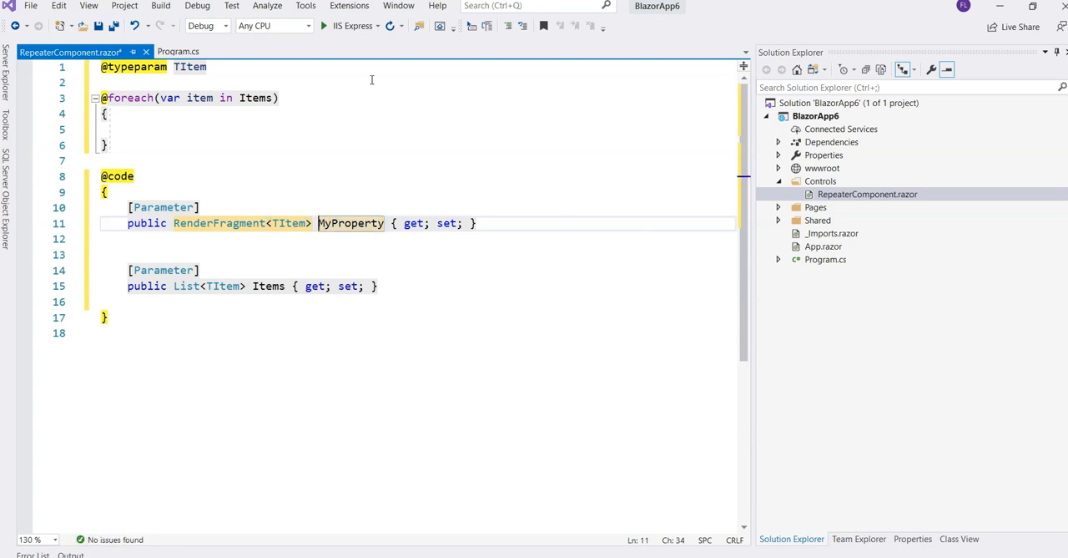
pyautogui.doubleClick(351, 224)
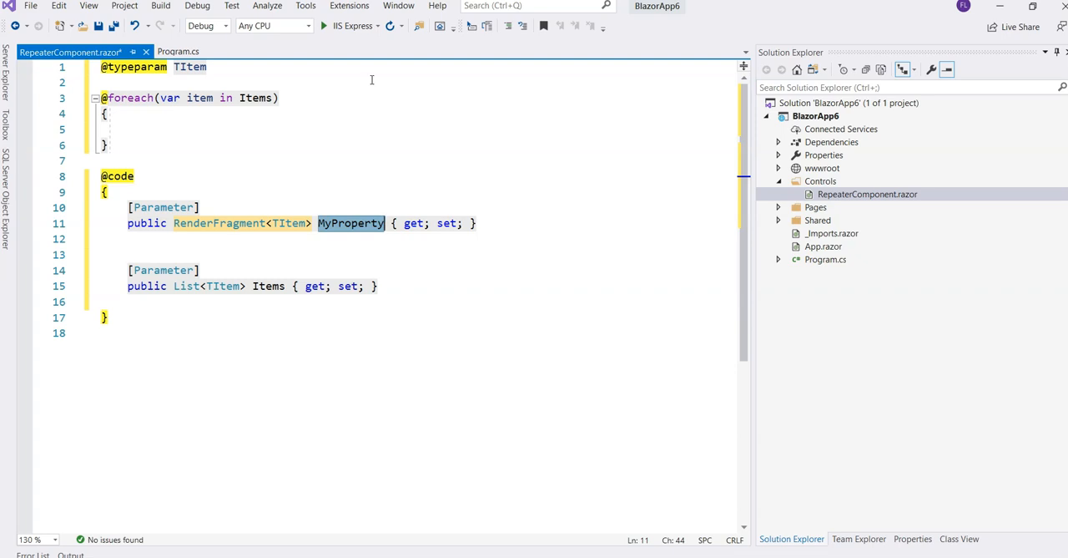
pyautogui.write('Row')
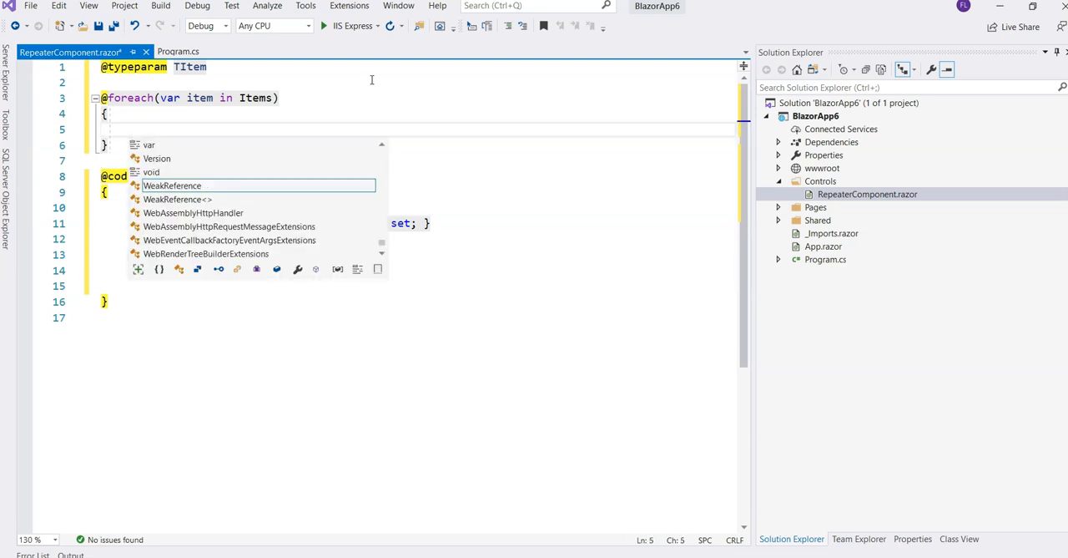
pyautogui.write('Row')
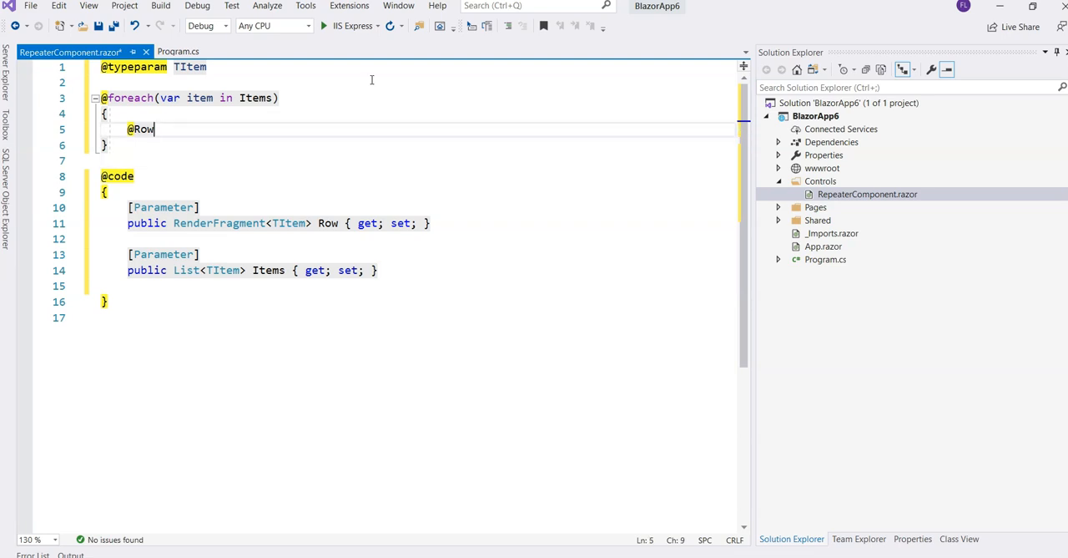
pyautogui.moveTo(194, 110)
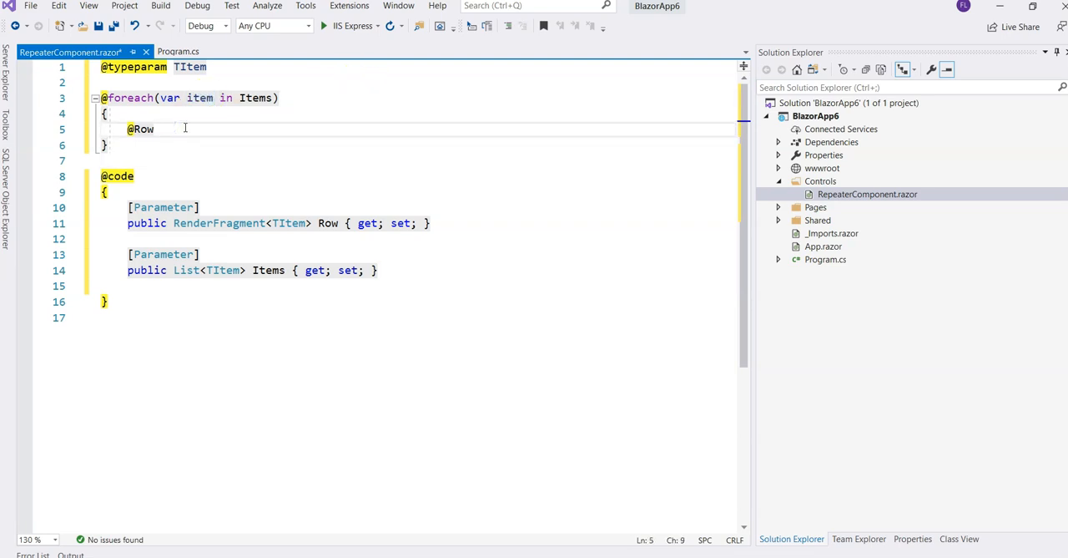
pyautogui.write('(')
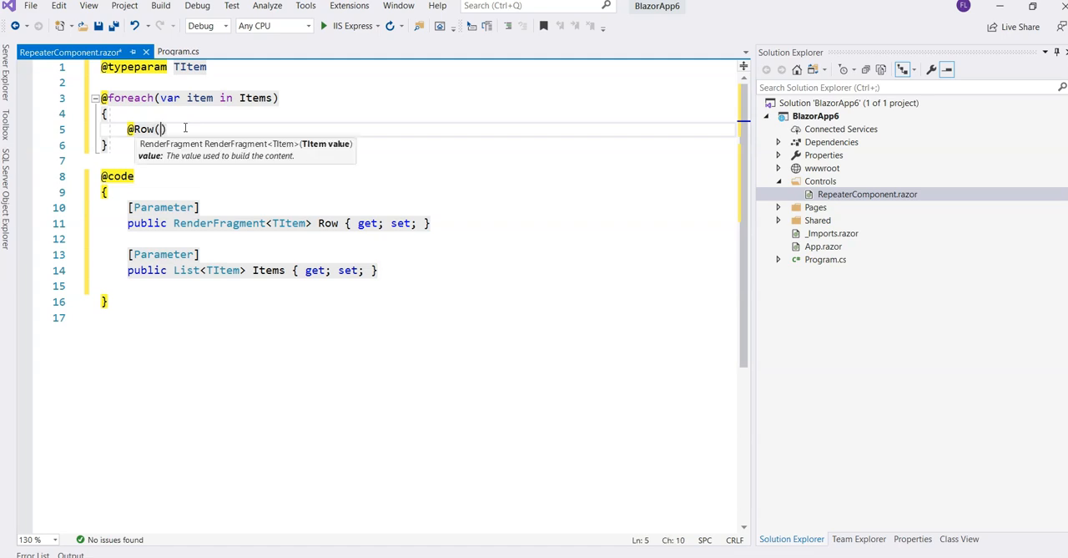
pyautogui.write('item')
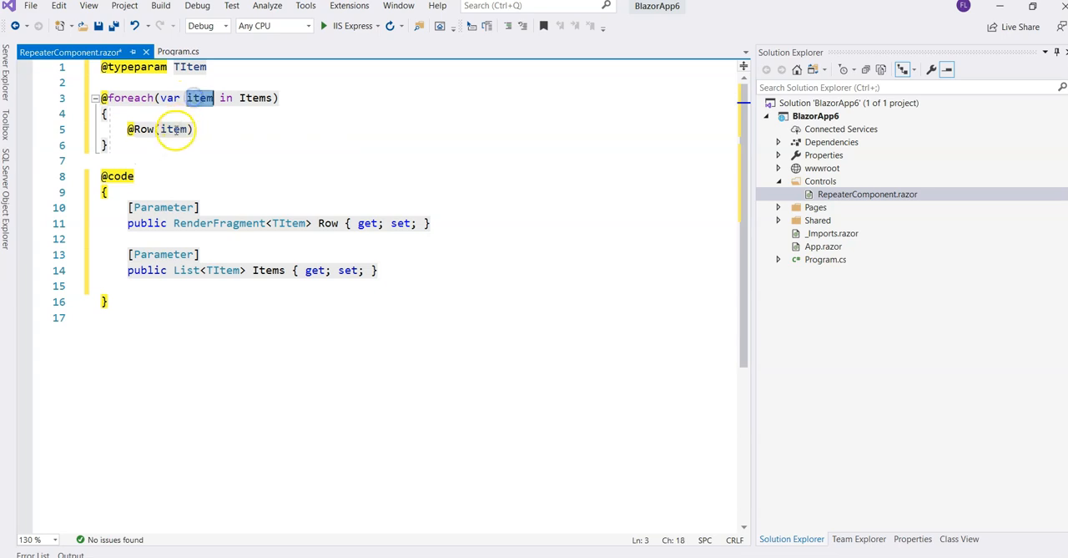
# Save the component and expand the project's Pages folder.
pyautogui.click(153, 128)
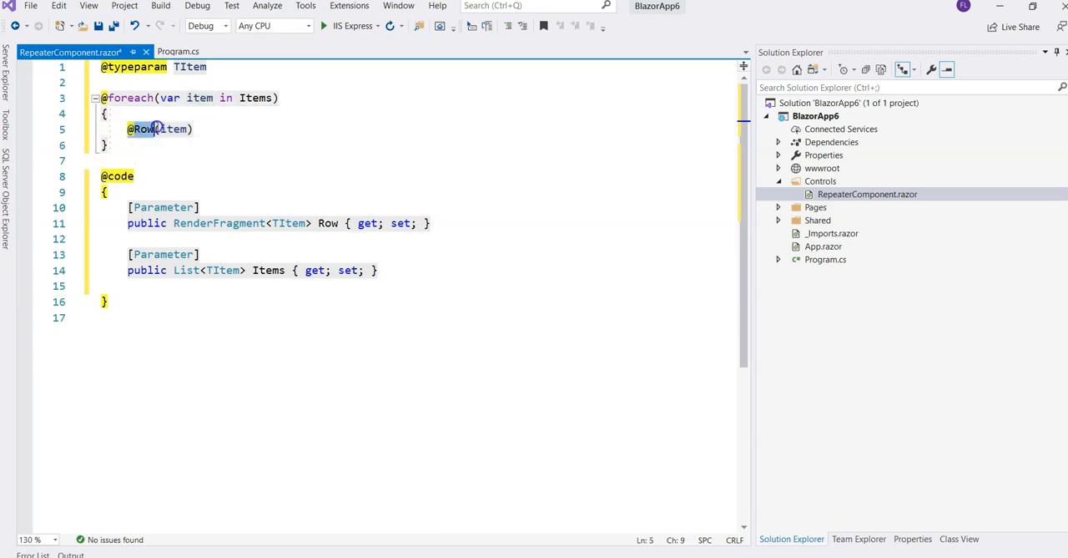
pyautogui.click(194, 128)
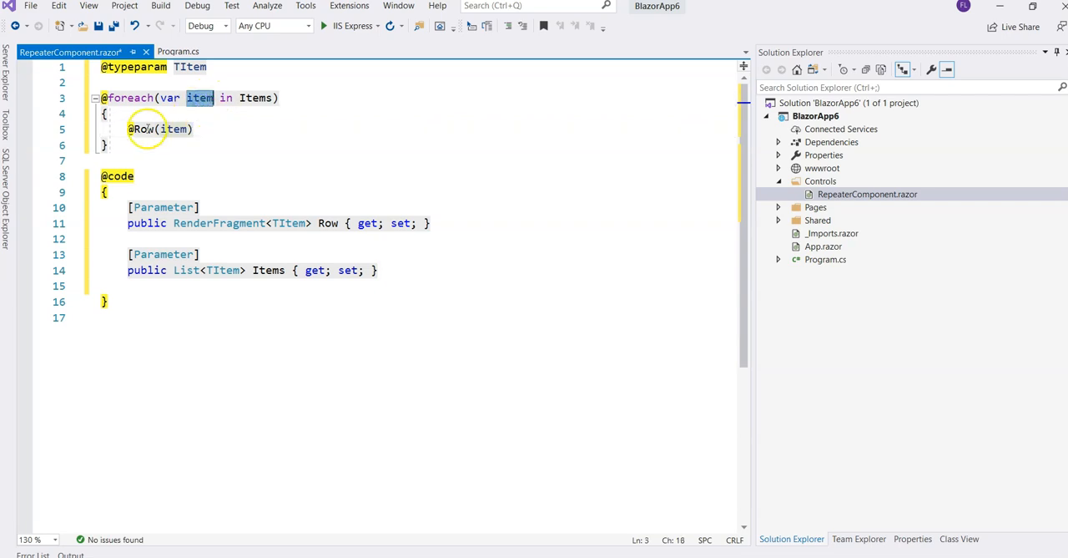
pyautogui.click(204, 128)
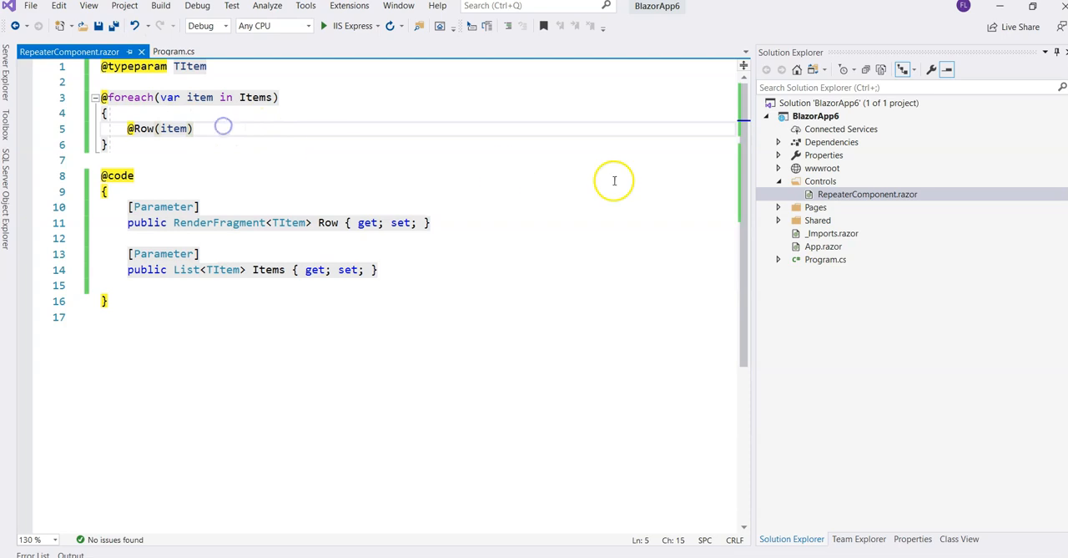
pyautogui.click(778, 207)
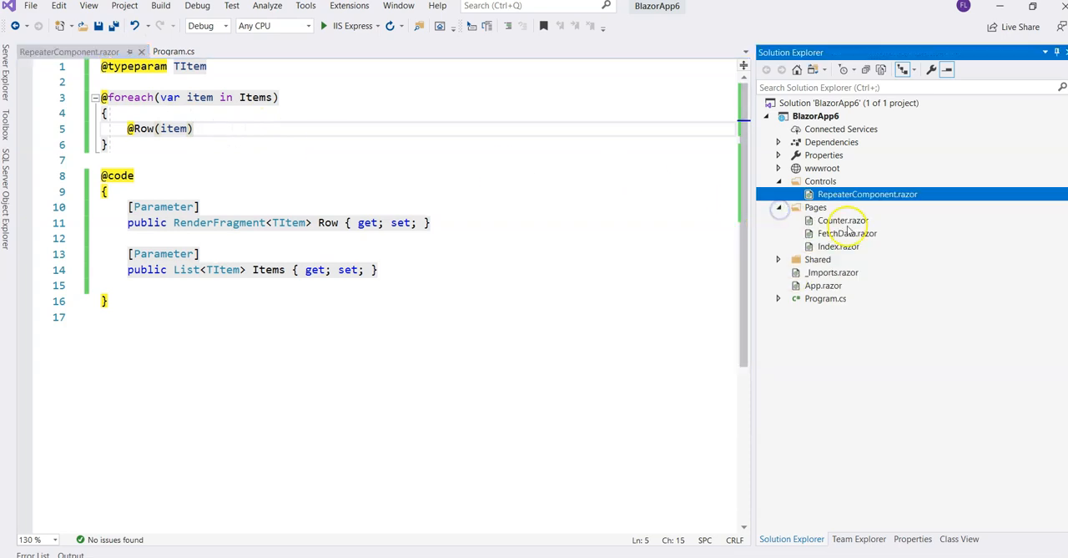
pyautogui.doubleClick(838, 246)
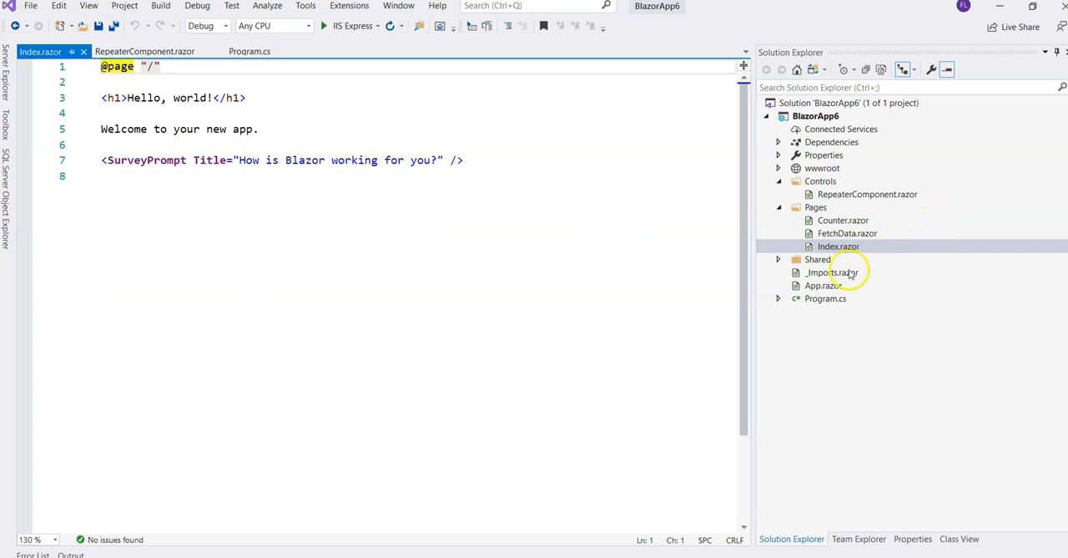
pyautogui.click(833, 272)
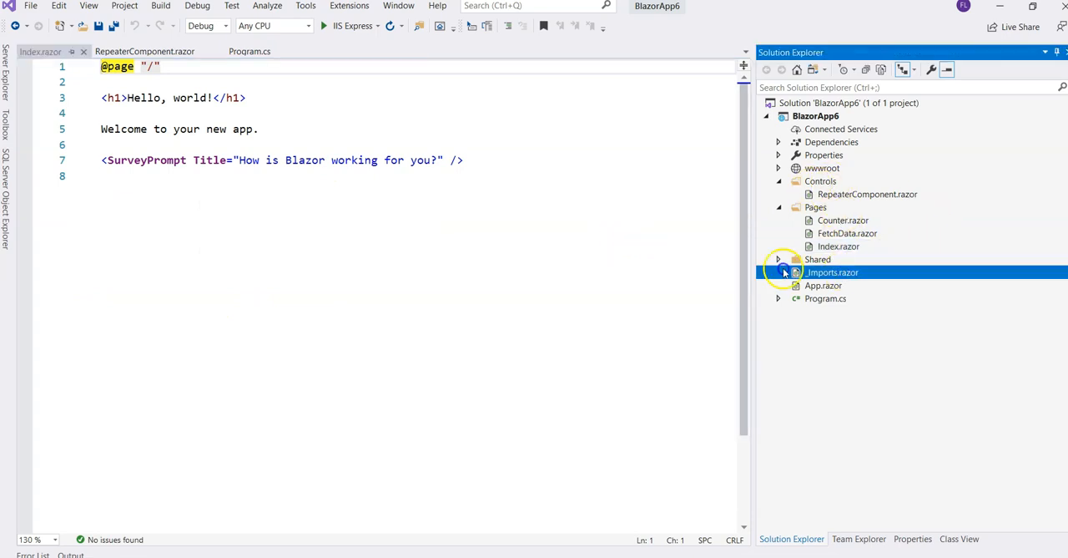
pyautogui.doubleClick(832, 272)
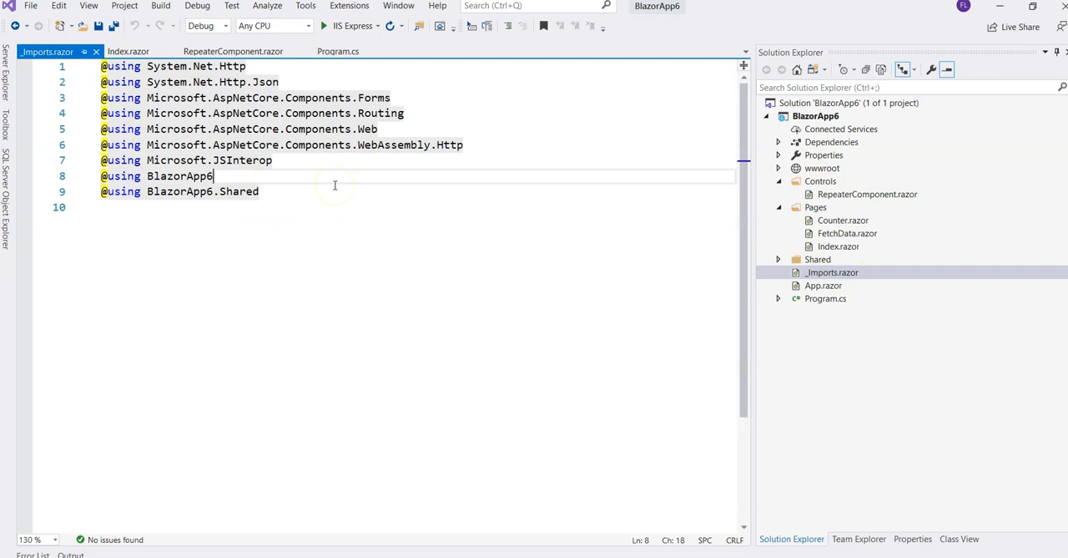
pyautogui.write('@using BlazorApp6')
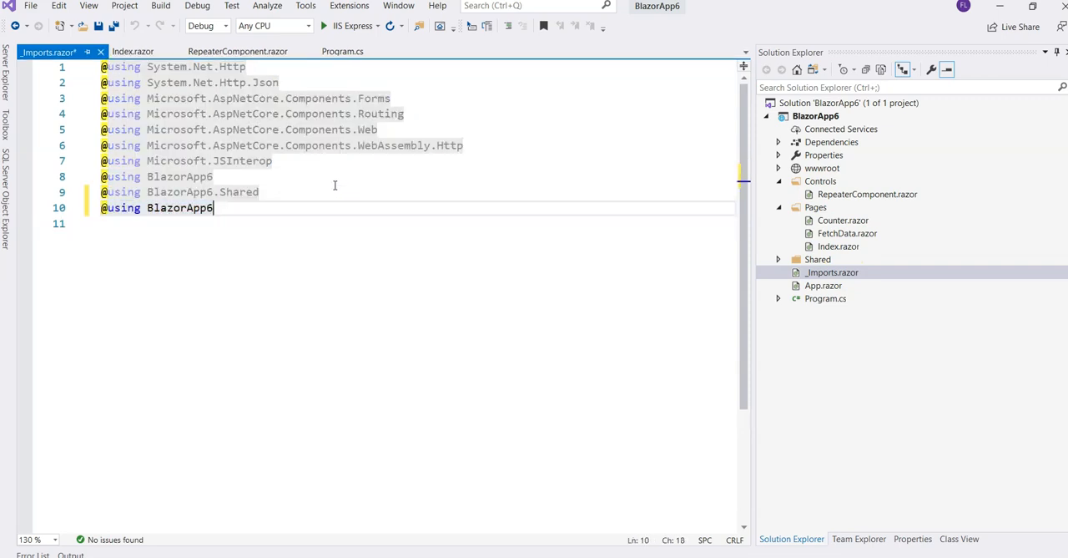
pyautogui.write('.Controls')
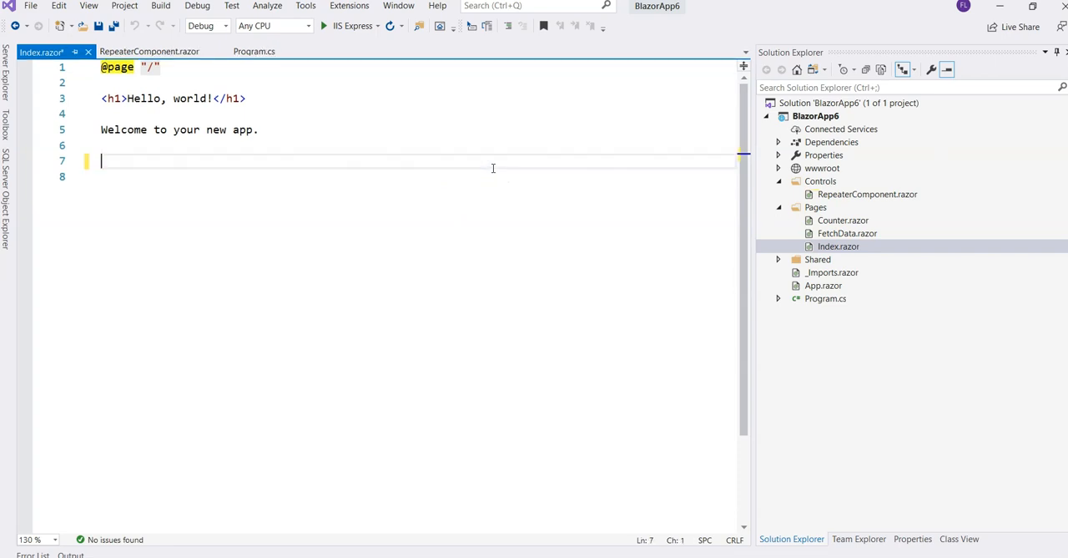
# Add two <br/> and a <RepeaterComponent> element to the Index page markup.
pyautogui.write('<br/>')
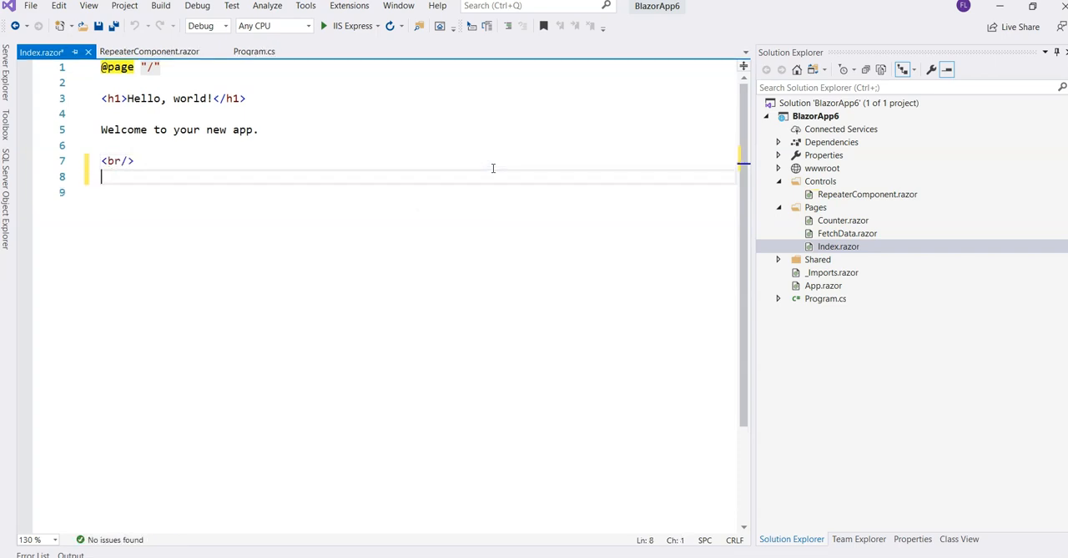
pyautogui.write('<br/>')
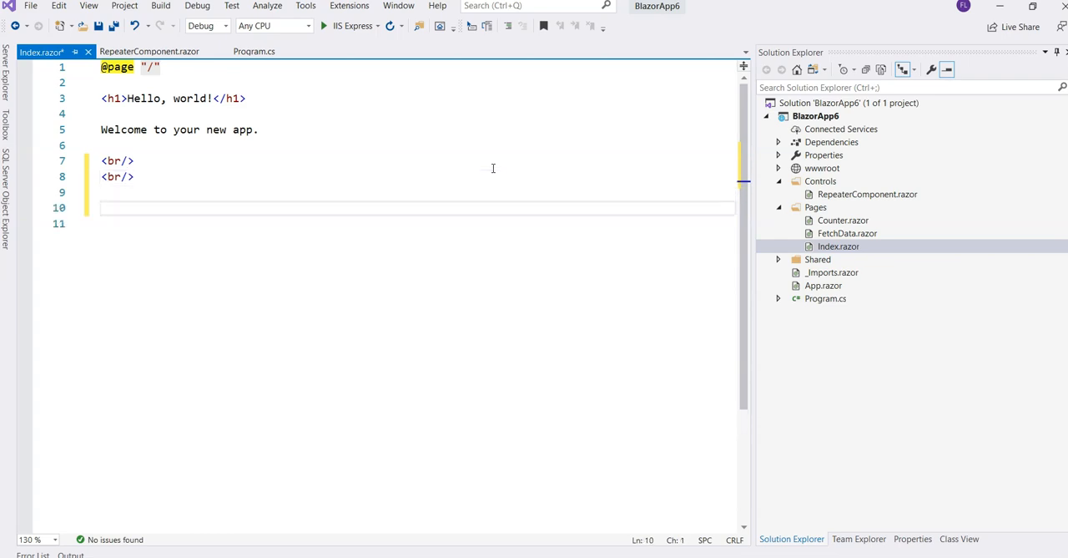
pyautogui.write('<')
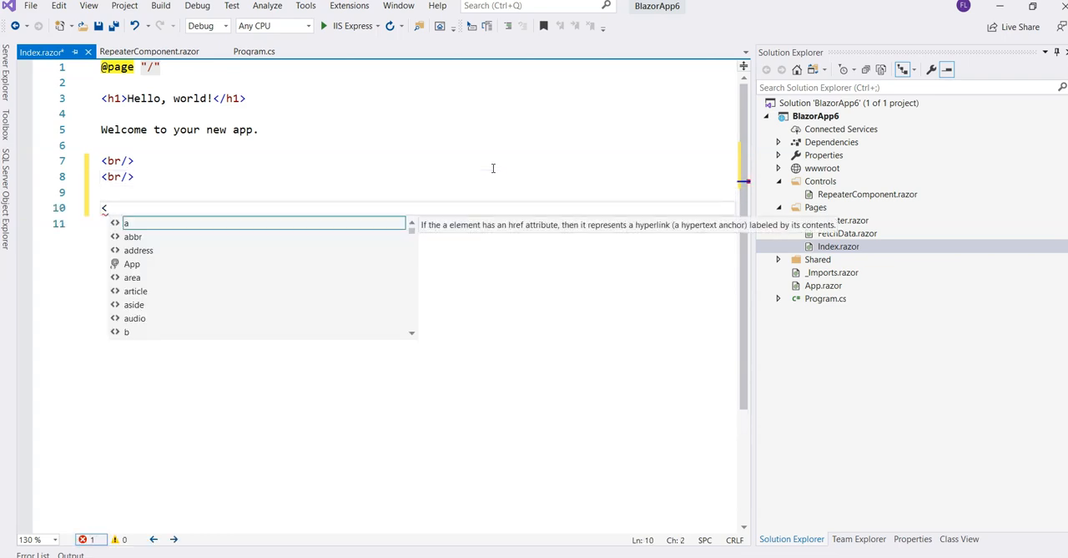
pyautogui.write('RepeaterComponent Items="')
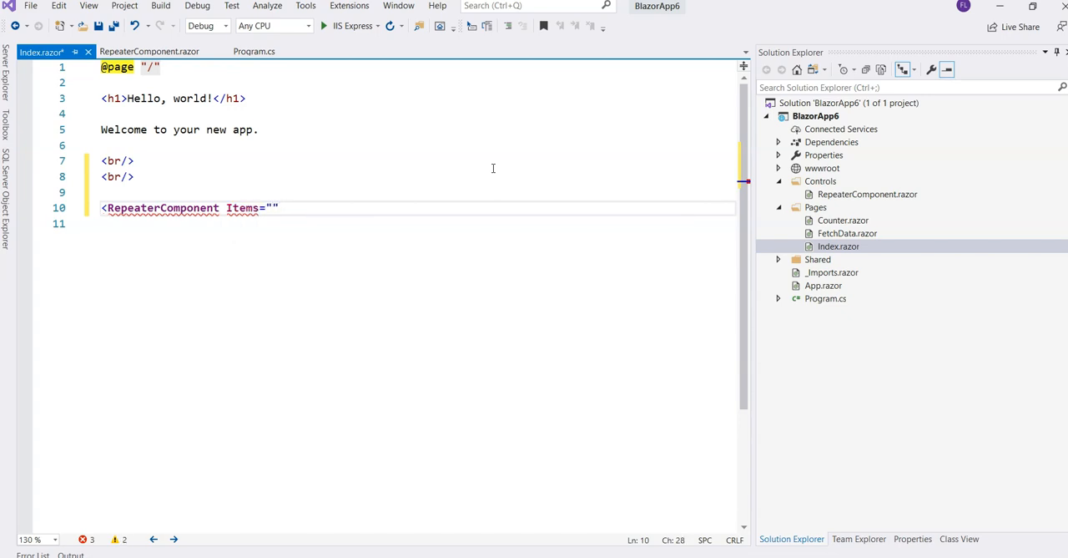
pyautogui.write('></RepeaterComponent>')
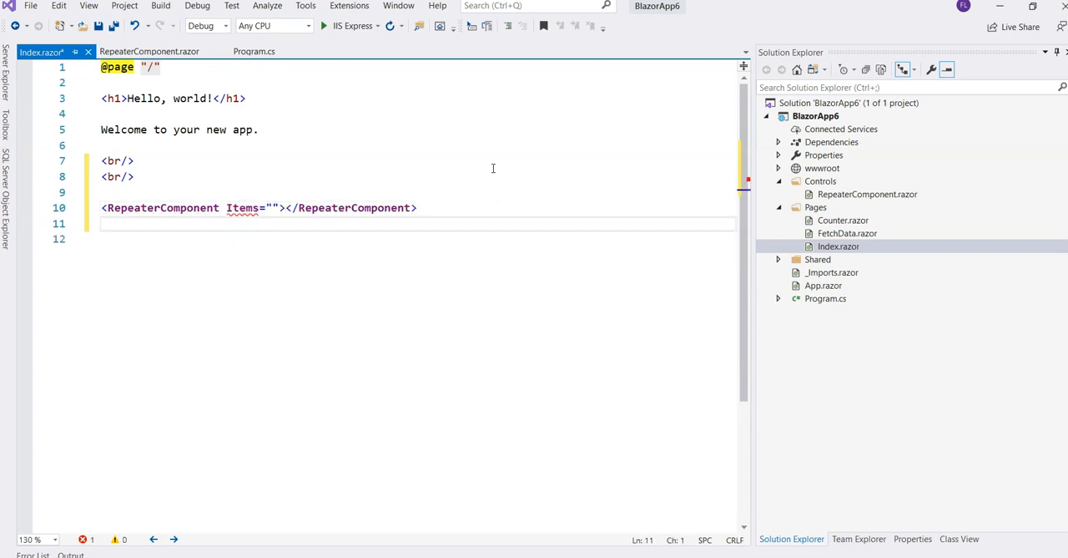
pyautogui.write('@c')
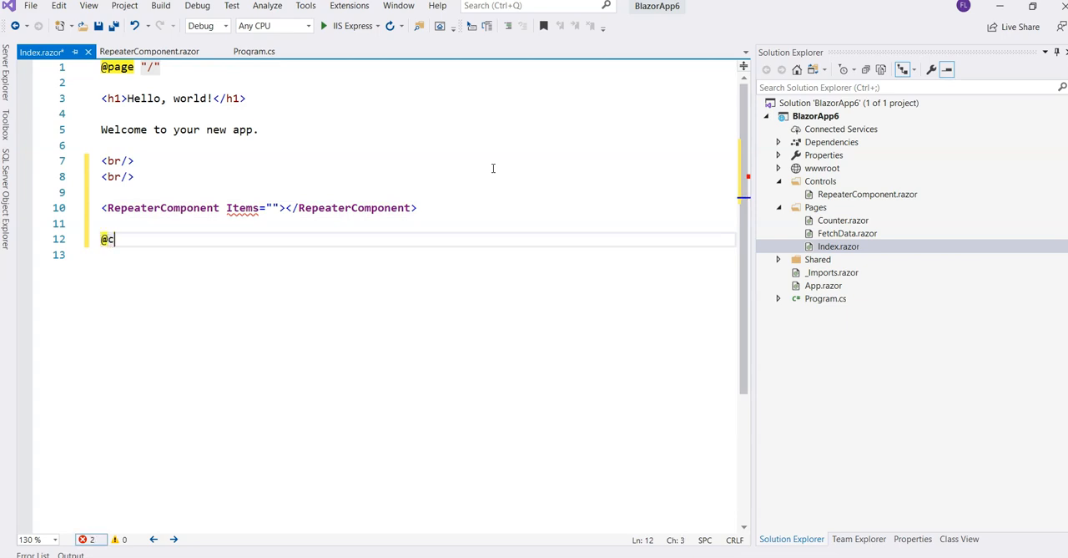
pyautogui.write('ode {')
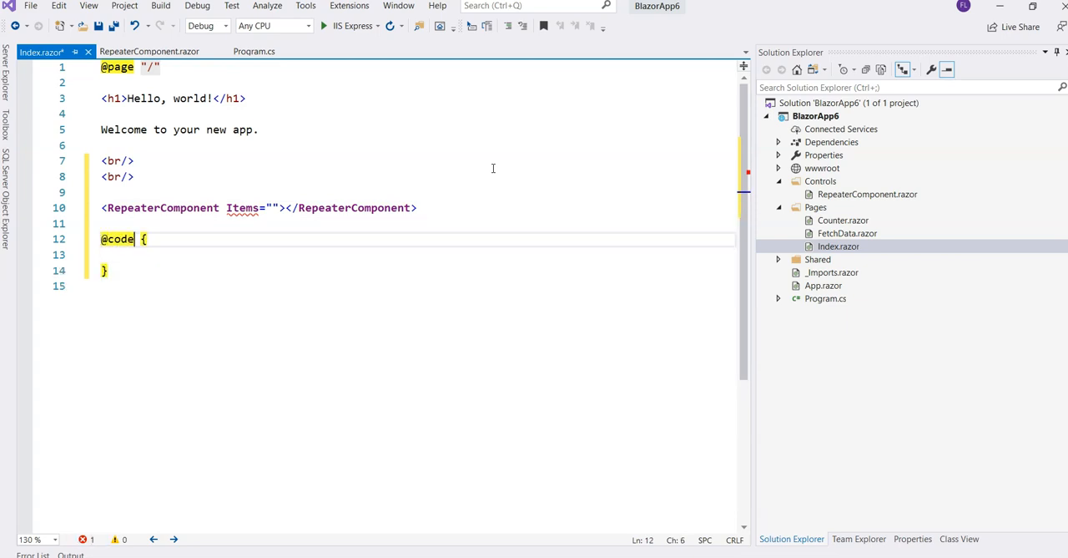
pyautogui.press('enter')
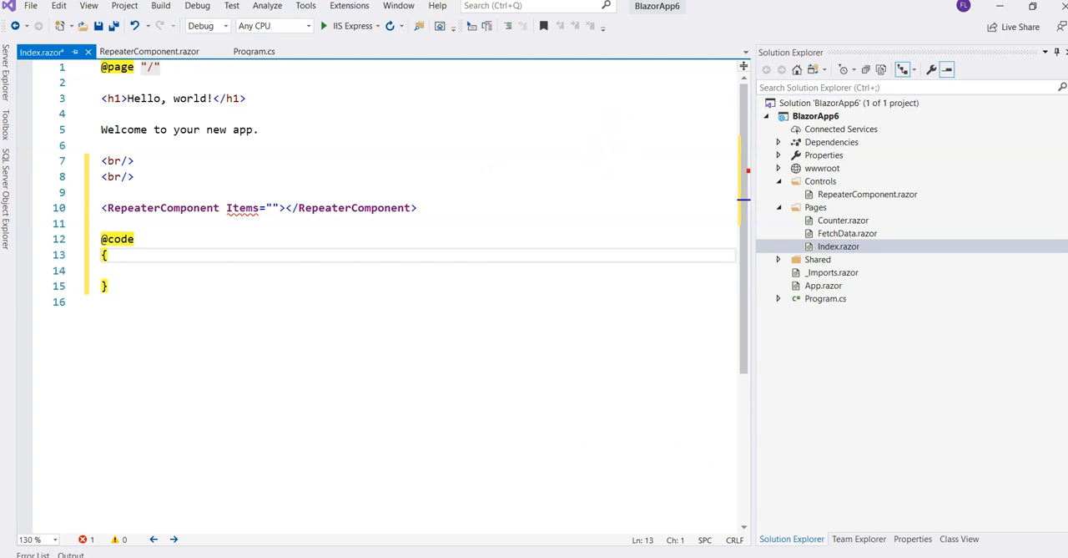
pyautogui.write('class Customer')
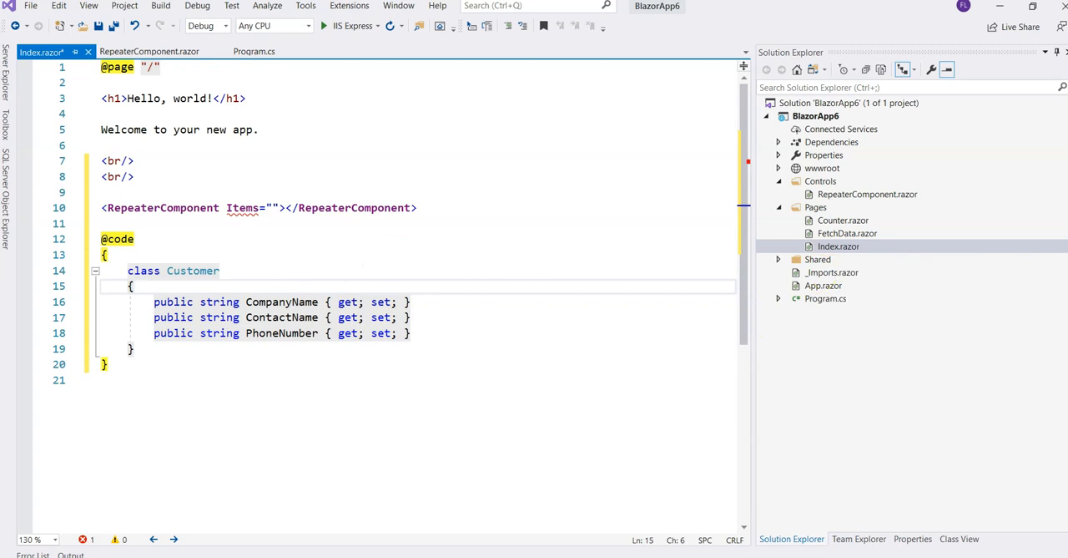
pyautogui.moveTo(448, 202)
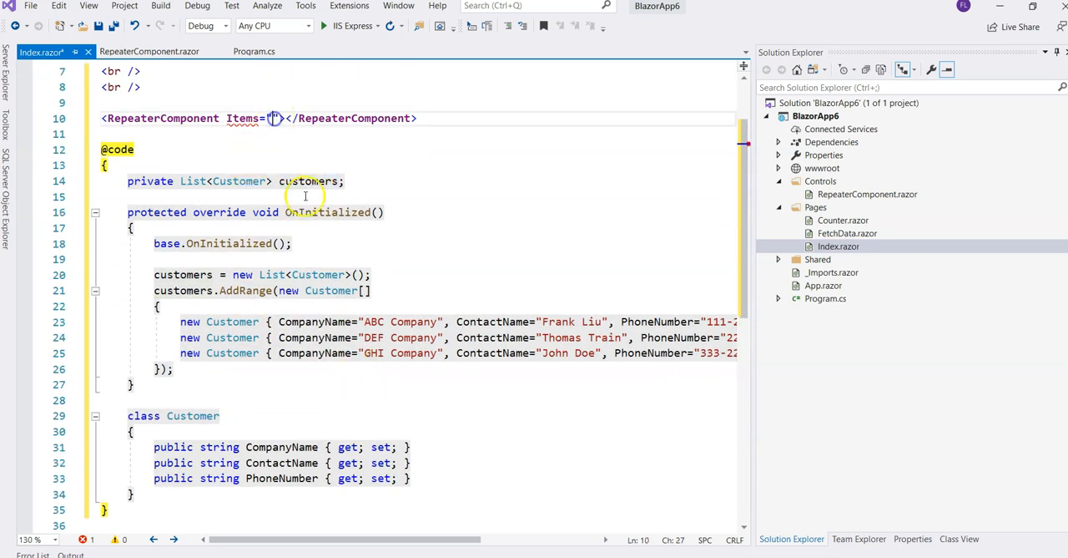
pyautogui.write('customers')
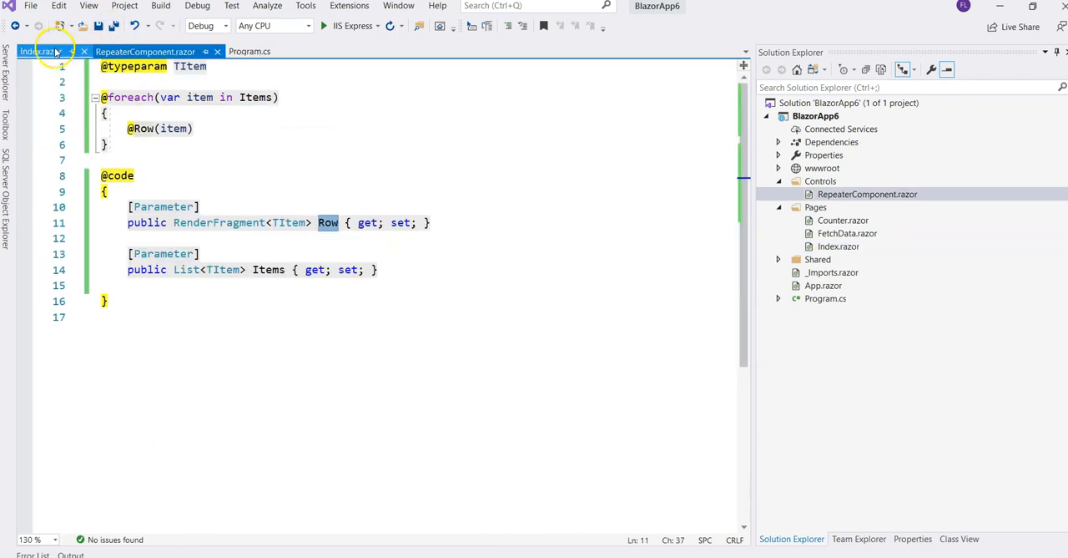
# Back on Index.razor, start a <Row element inside the RepeaterComponent.
pyautogui.click(144, 50)
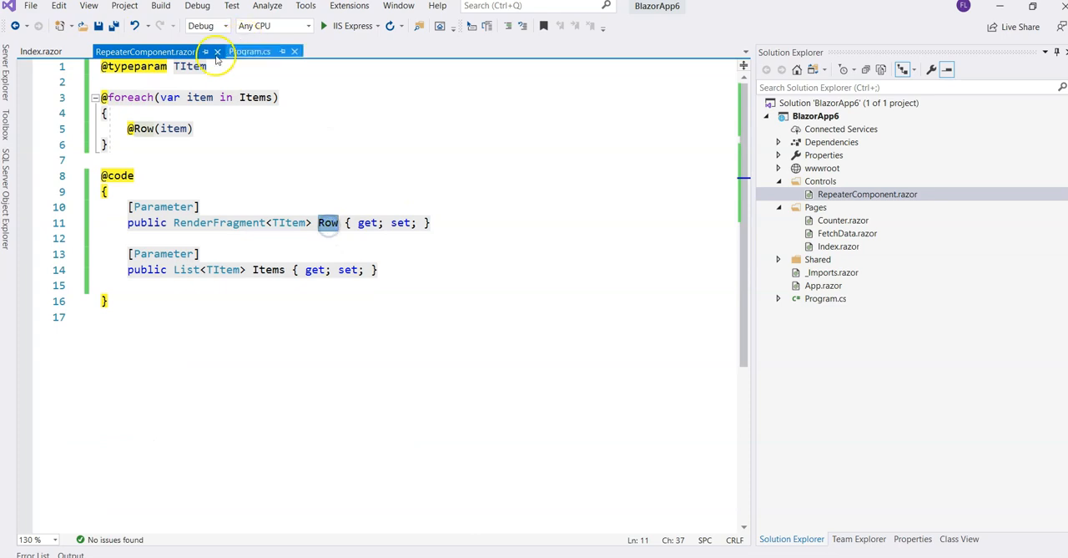
pyautogui.click(41, 50)
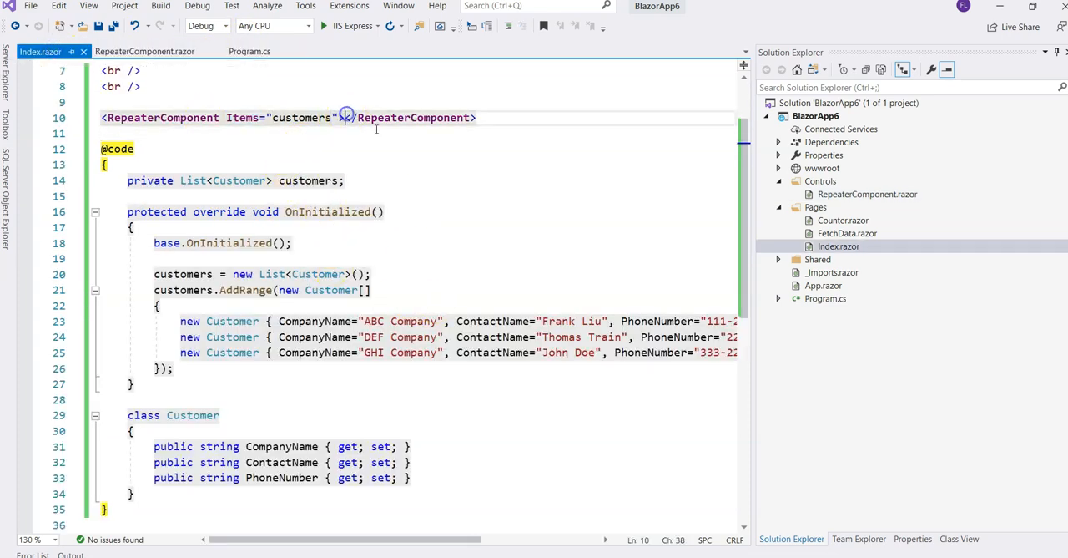
pyautogui.write('<R')
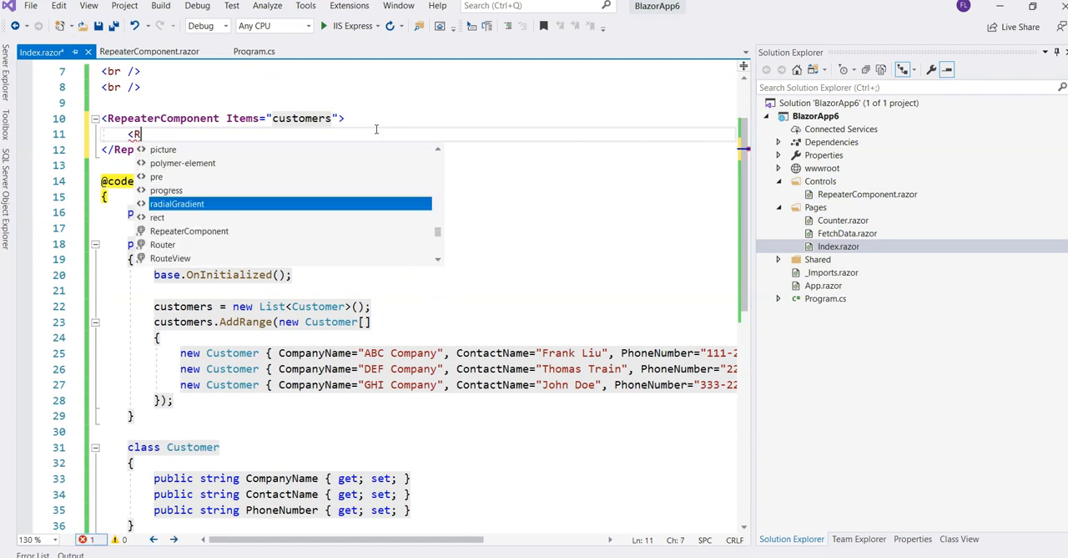
pyautogui.write('ow')
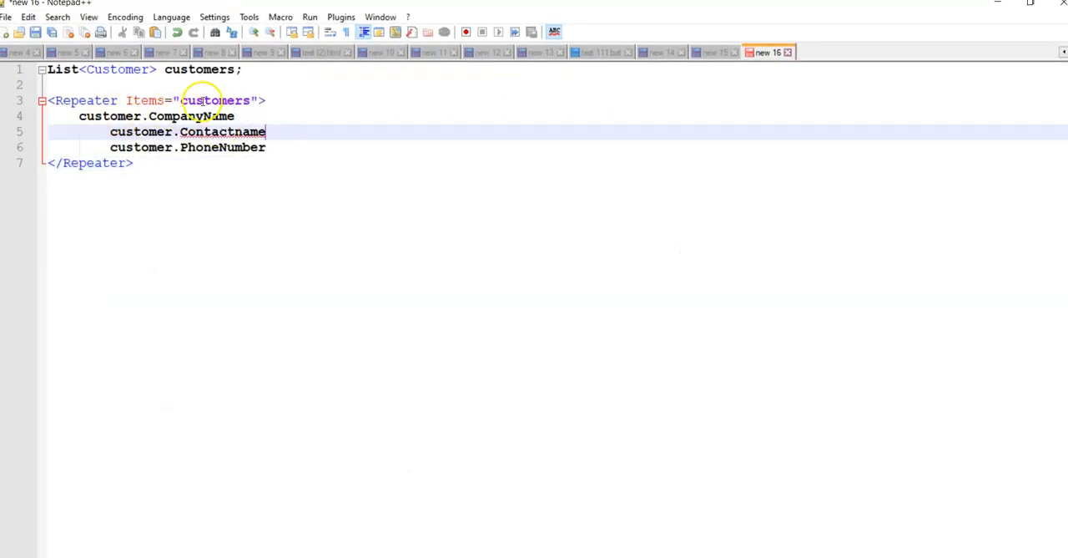
# Highlight customers in the Notepad++ Repeater sketch for reference.
pyautogui.doubleClick(110, 117)
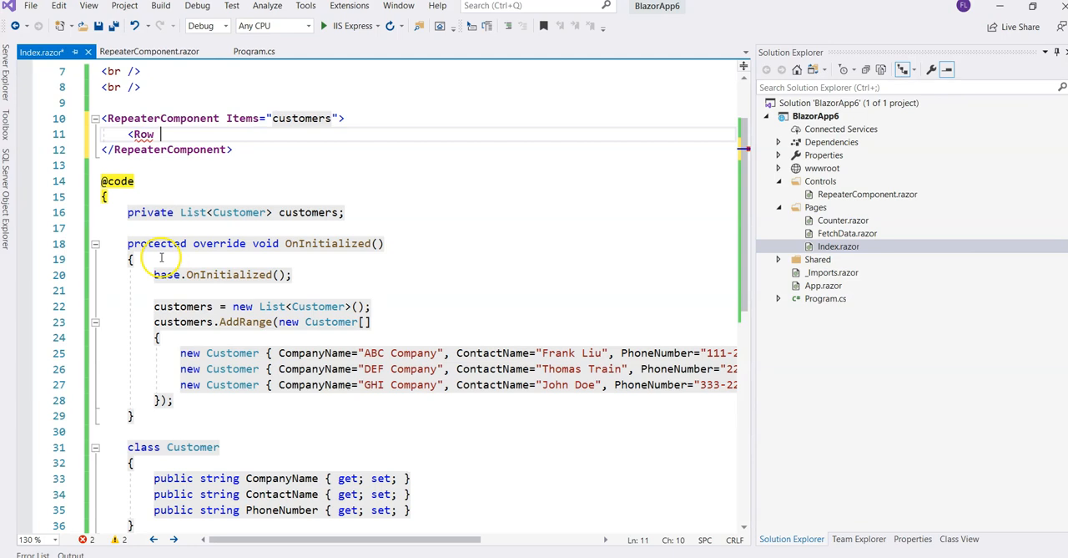
# Add a Row with Context="customer" holding CompanyName plus ml-5 divs for ContactName and PhoneNumber.
pyautogui.write('Context="')
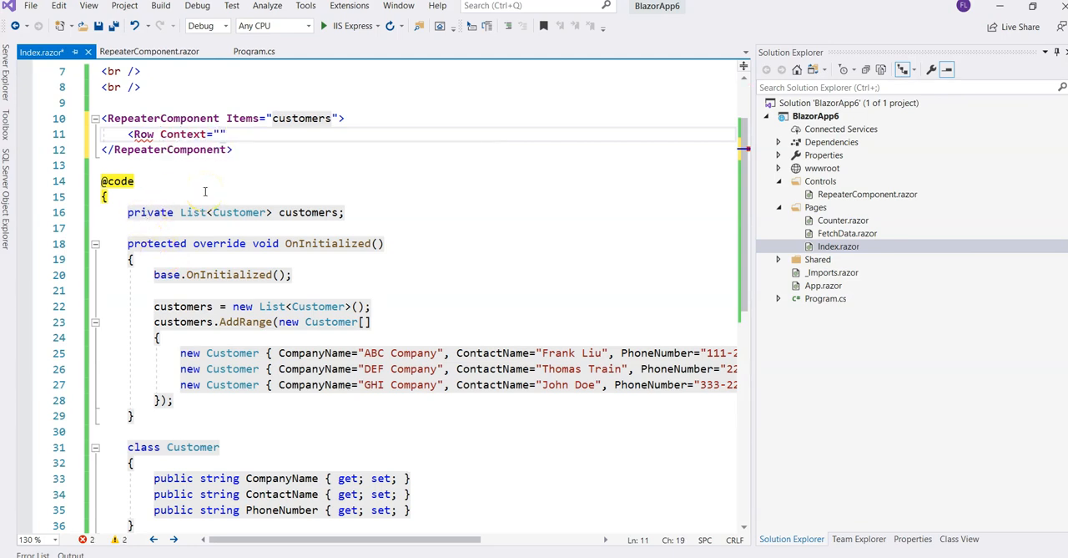
pyautogui.write('cu')
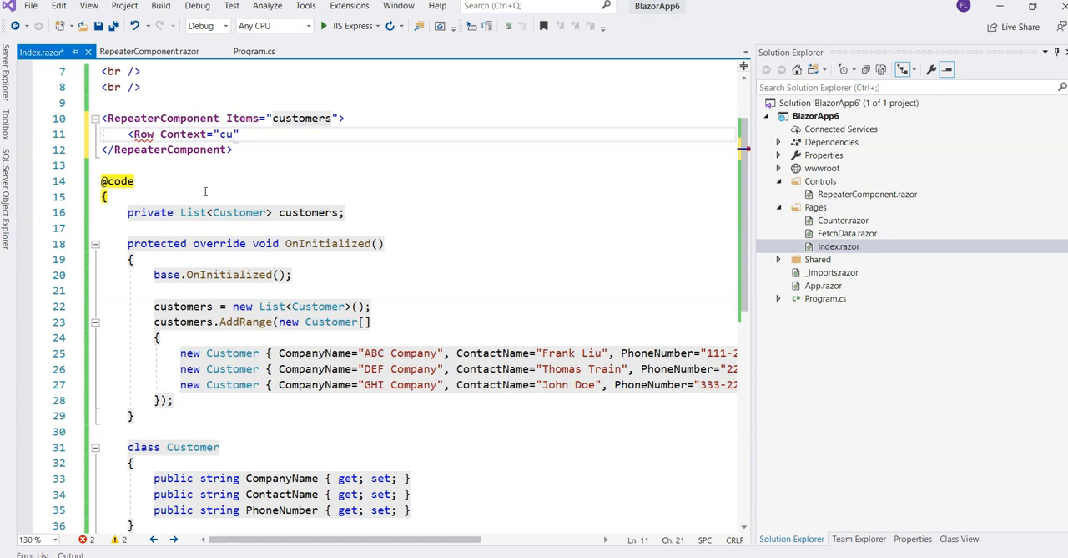
pyautogui.write('stomer')
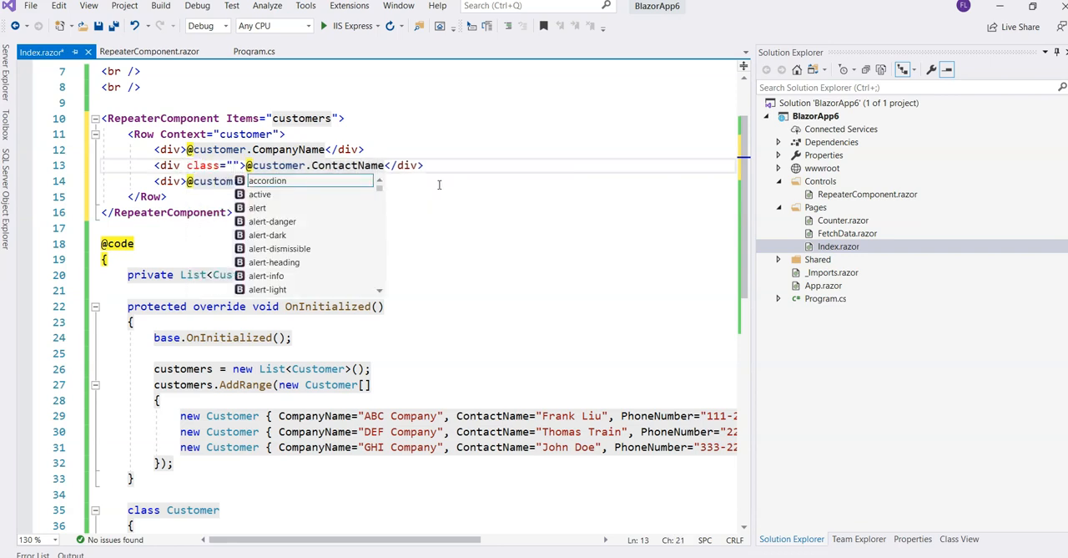
pyautogui.write('ml')
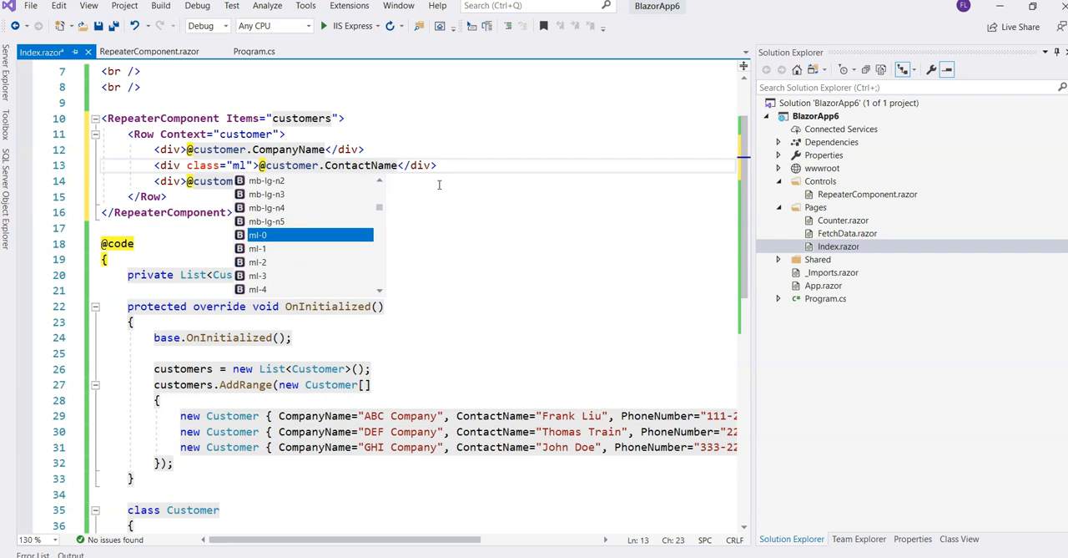
pyautogui.write('-5')
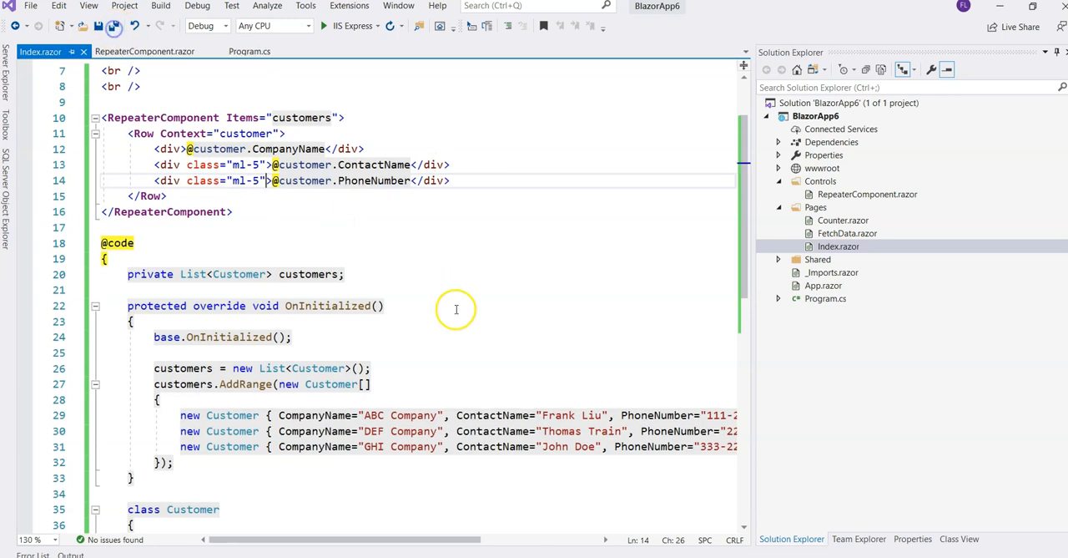
pyautogui.click(387, 164)
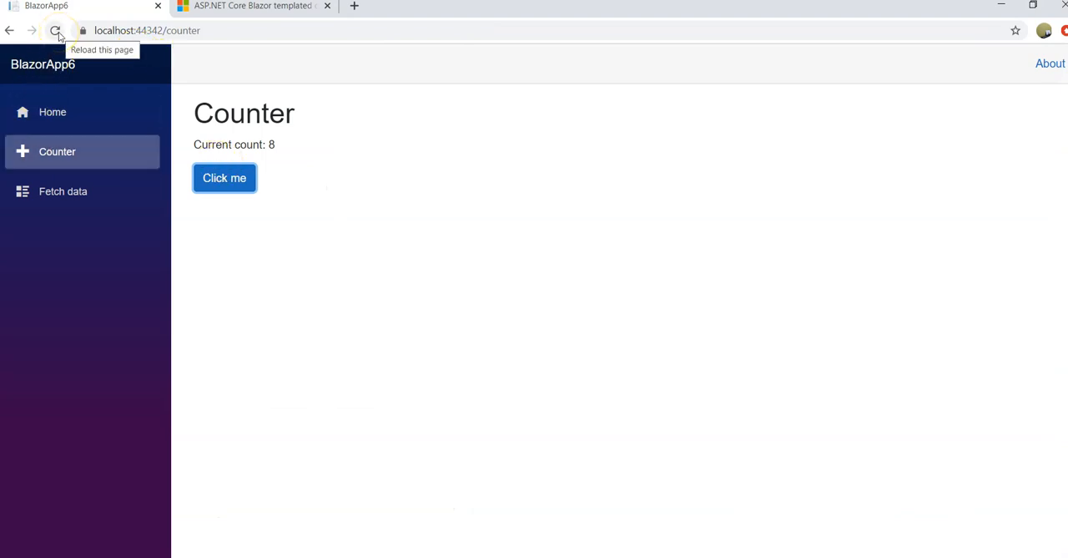
# Reload the Home page and highlight the rendered customers with indented contacts and phones.
pyautogui.click(51, 111)
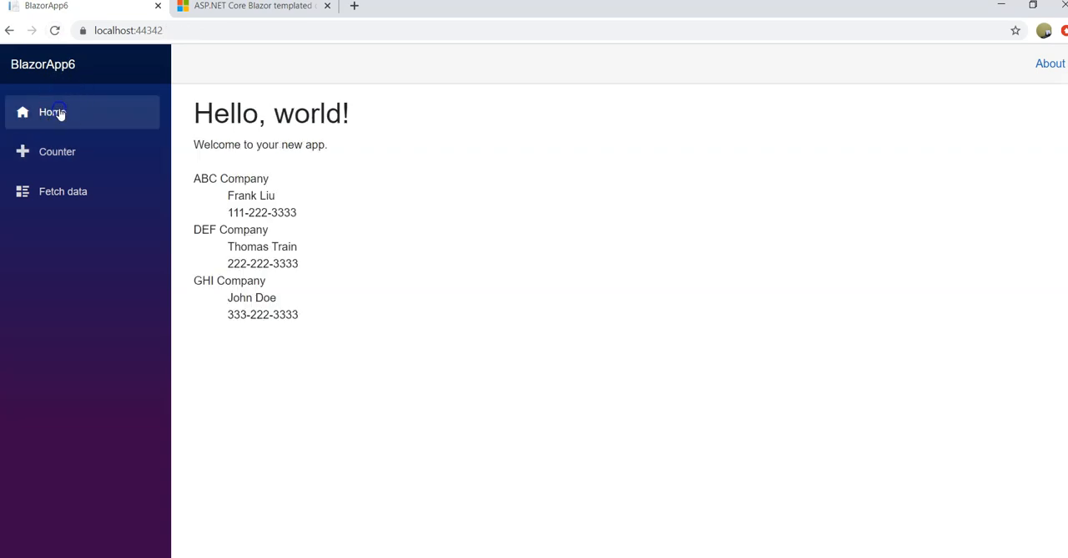
pyautogui.moveTo(194, 177); pyautogui.dragTo(299, 212)
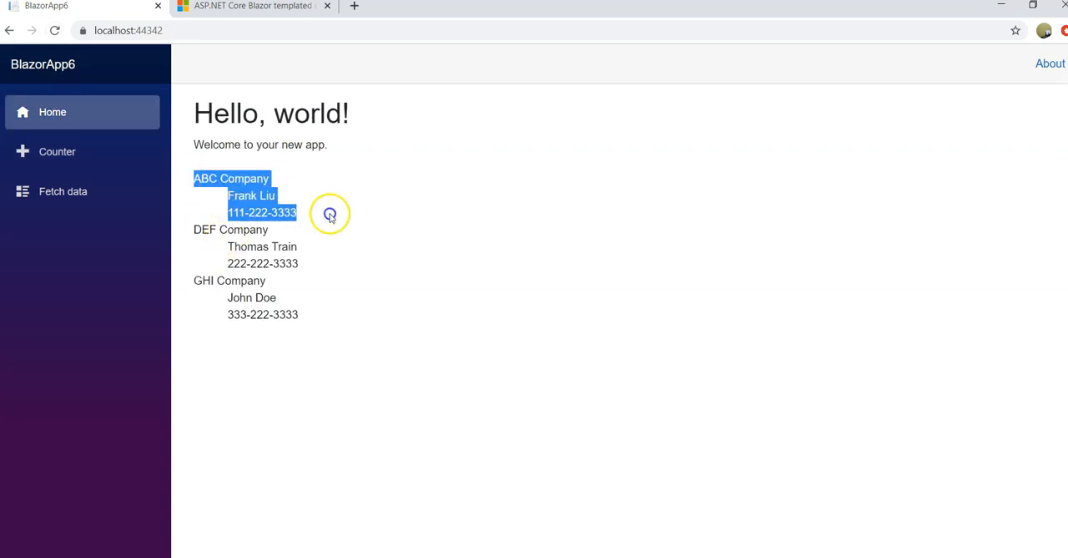
pyautogui.click(200, 177)
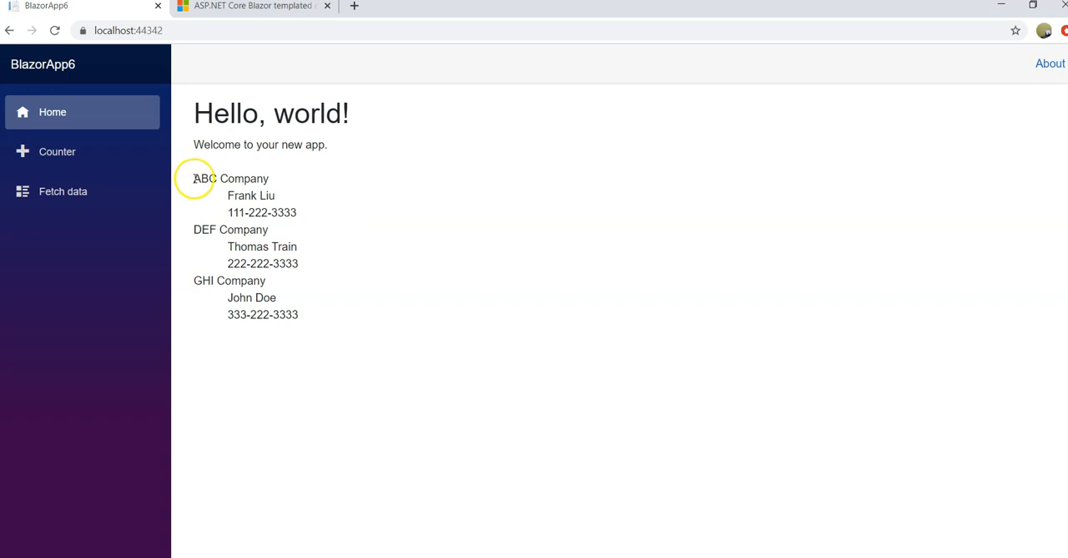
pyautogui.moveTo(194, 177); pyautogui.dragTo(324, 307)
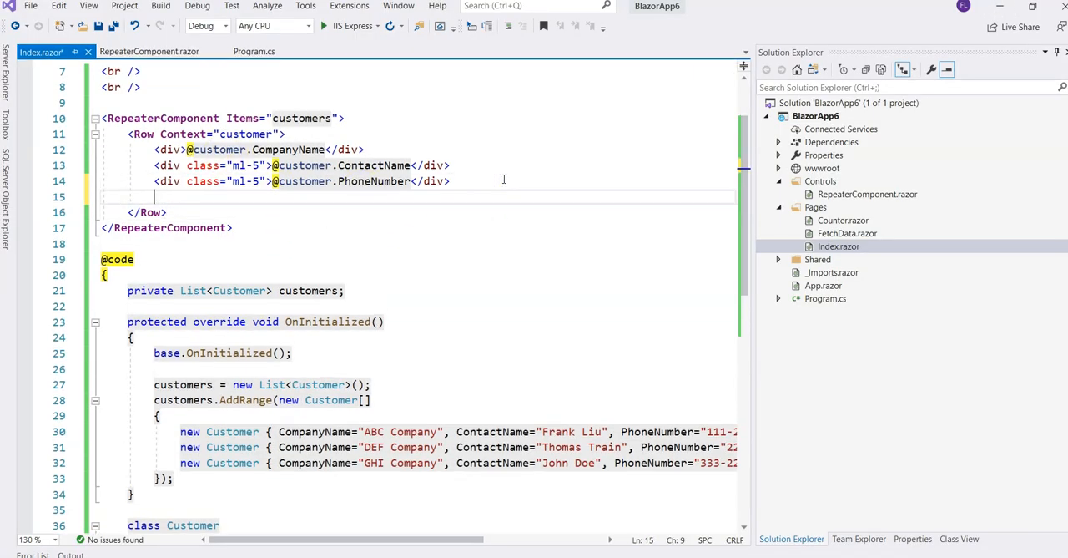
# Wrap CompanyName in <b> and add a <br /> after the PhoneNumber div.
pyautogui.write('<br')
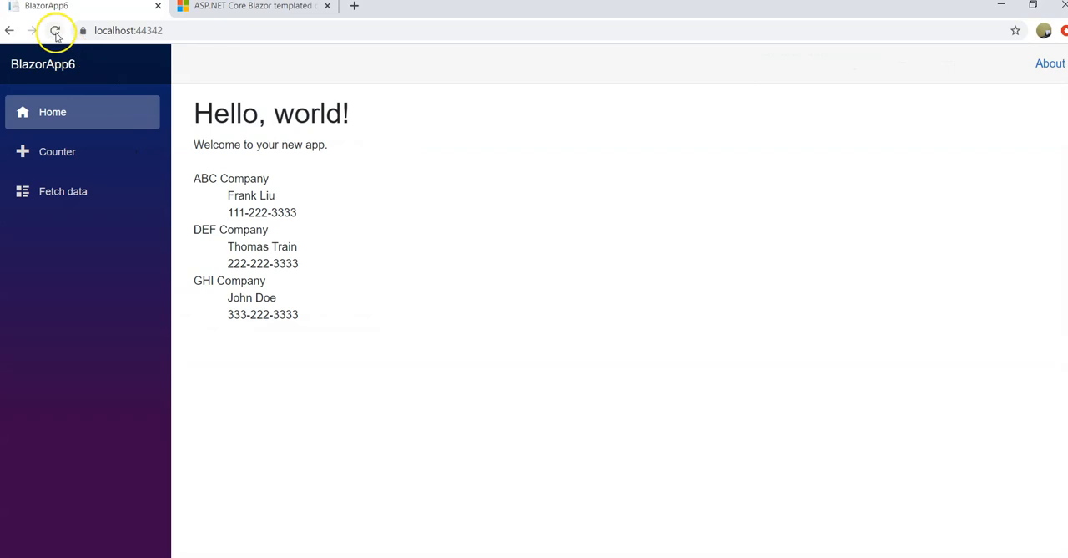
# Reload the page so company names render bold with spacing between customers.
pyautogui.click(55, 30)
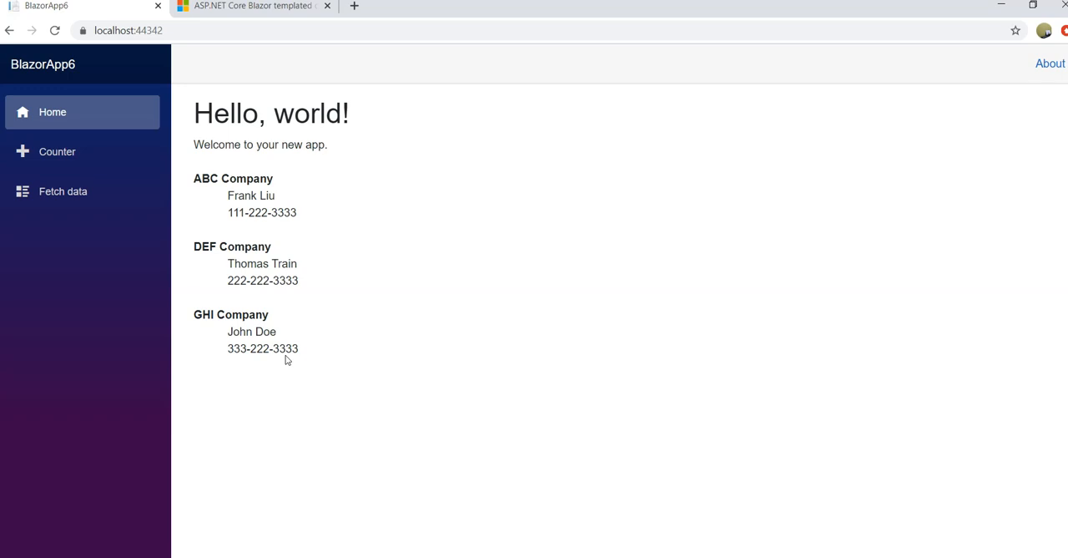
pyautogui.click(290, 334)
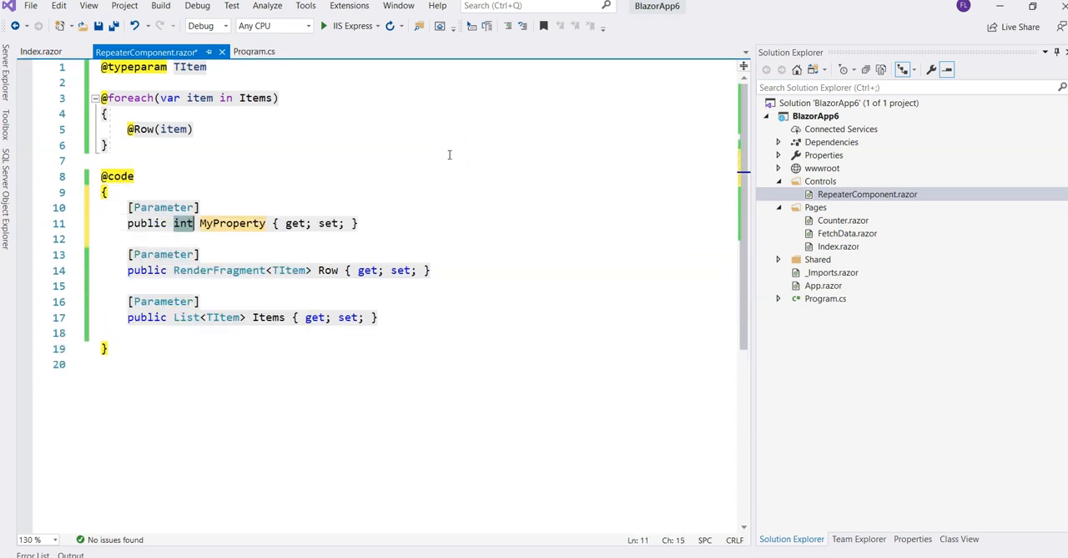
# Declare RenderFragment Header and Footer parameters in RepeaterComponent.razor and return to Index.razor.
pyautogui.write('RenderFragme')
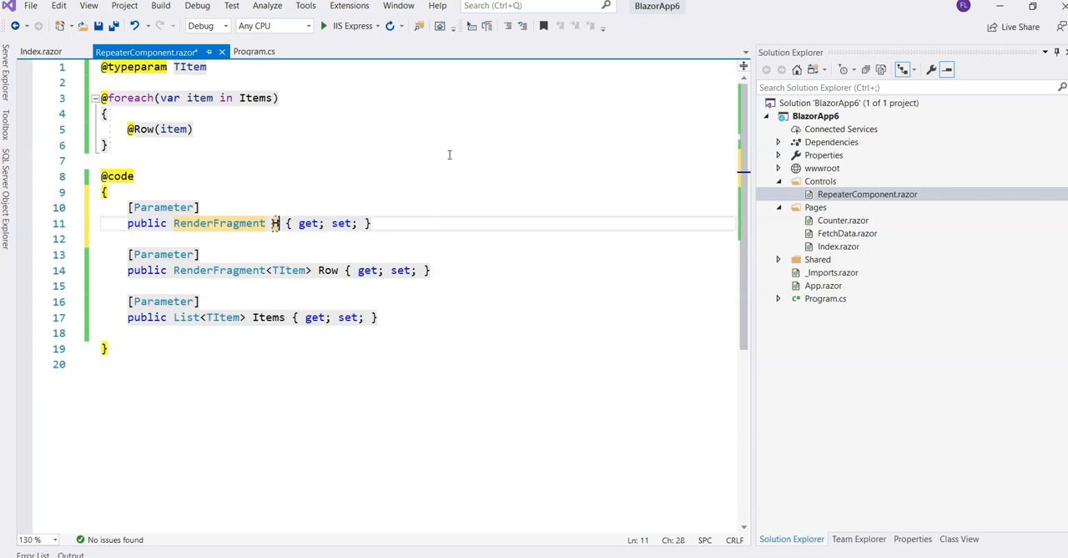
pyautogui.write('Header')
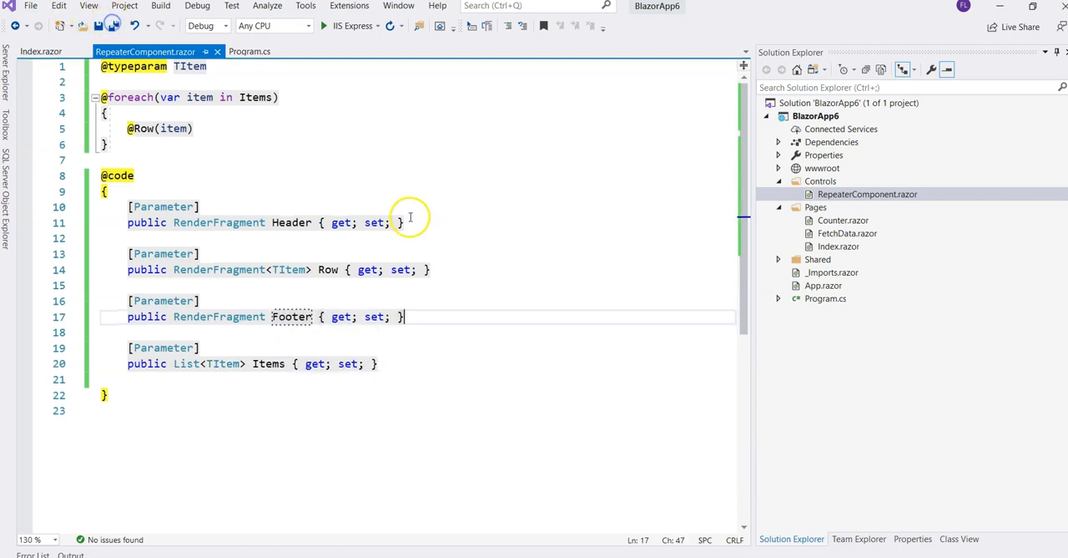
pyautogui.click(40, 50)
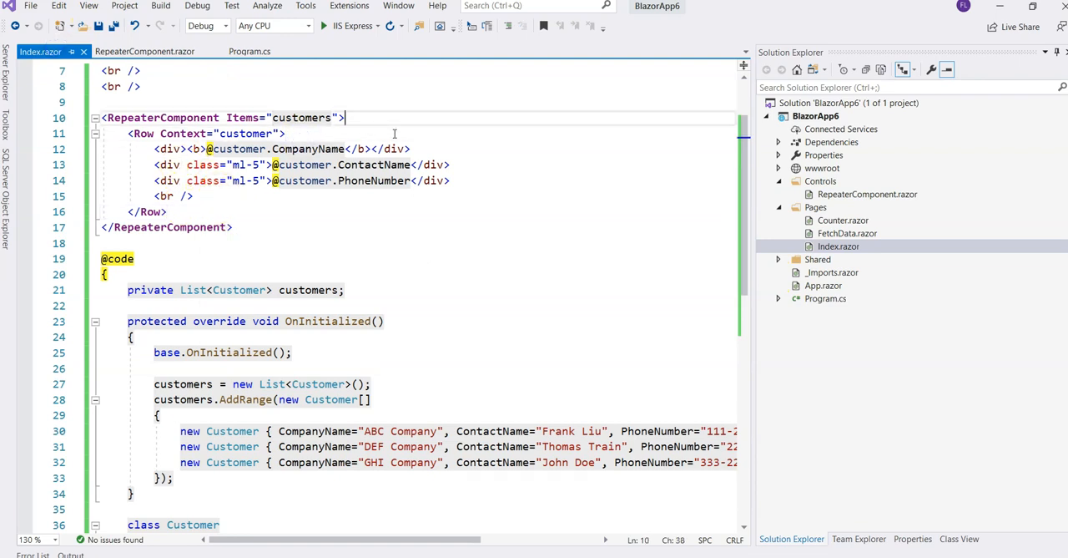
# Add a <Header> block with an <h2> Customers heading before the Row element.
pyautogui.write('<Header>')
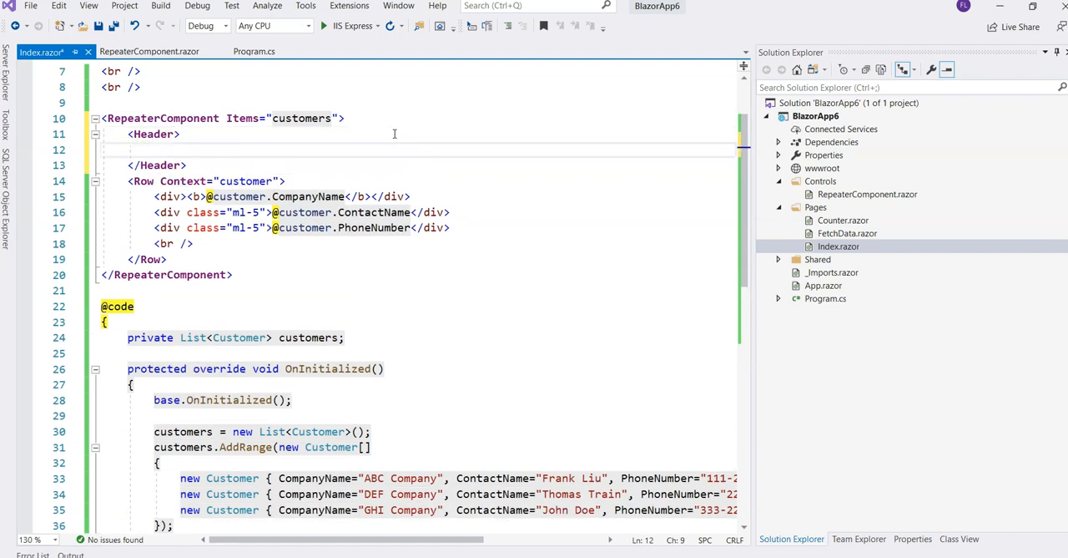
pyautogui.write('<h2></h2>')
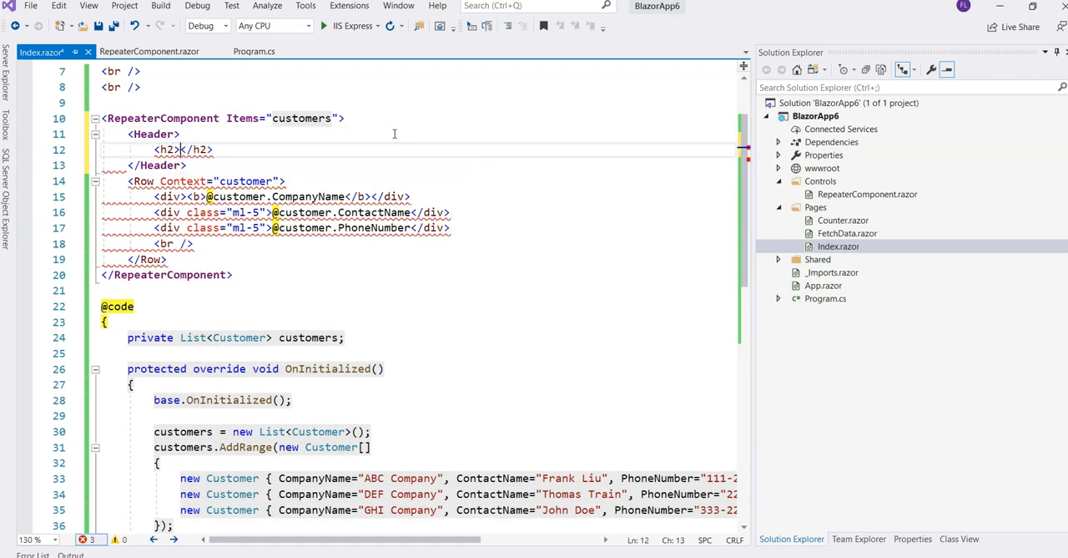
pyautogui.write('Cu')
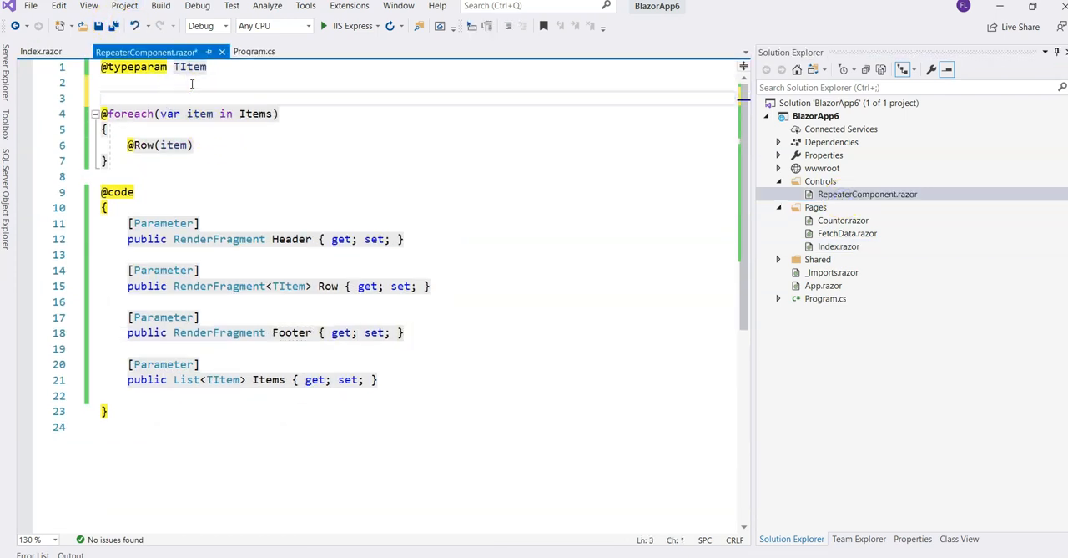
pyautogui.write('@')
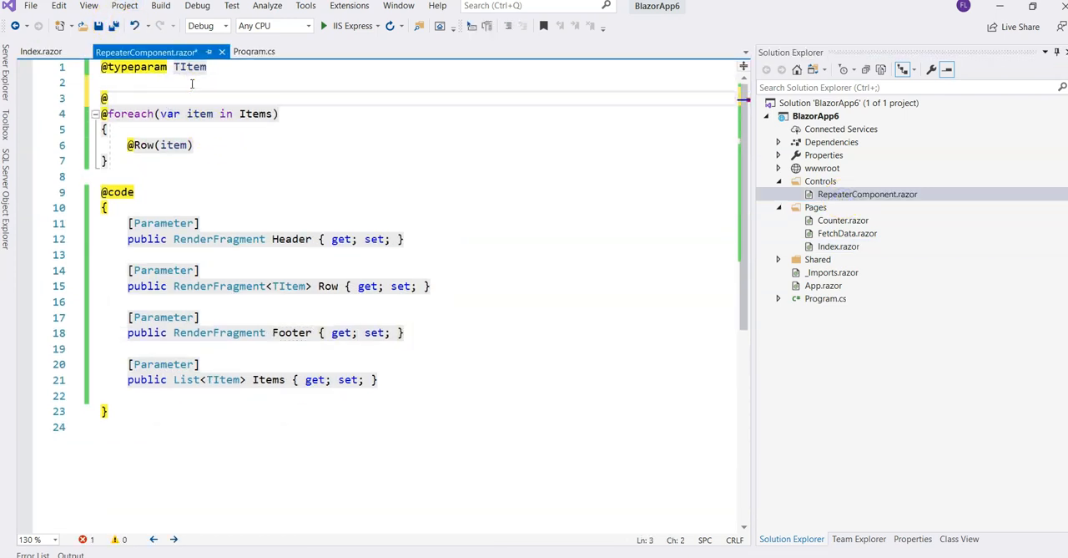
pyautogui.write('Header')
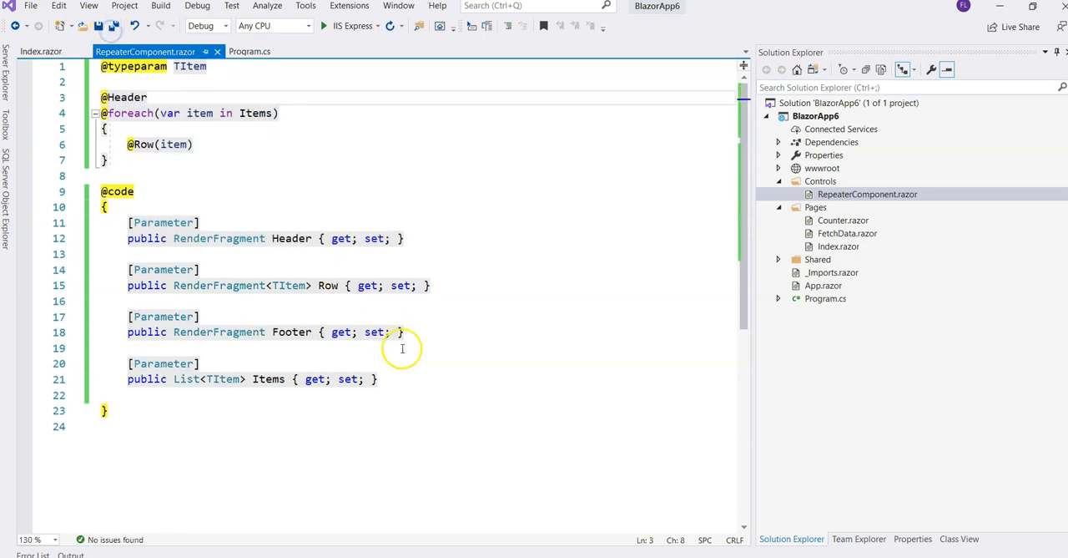
pyautogui.click(147, 97)
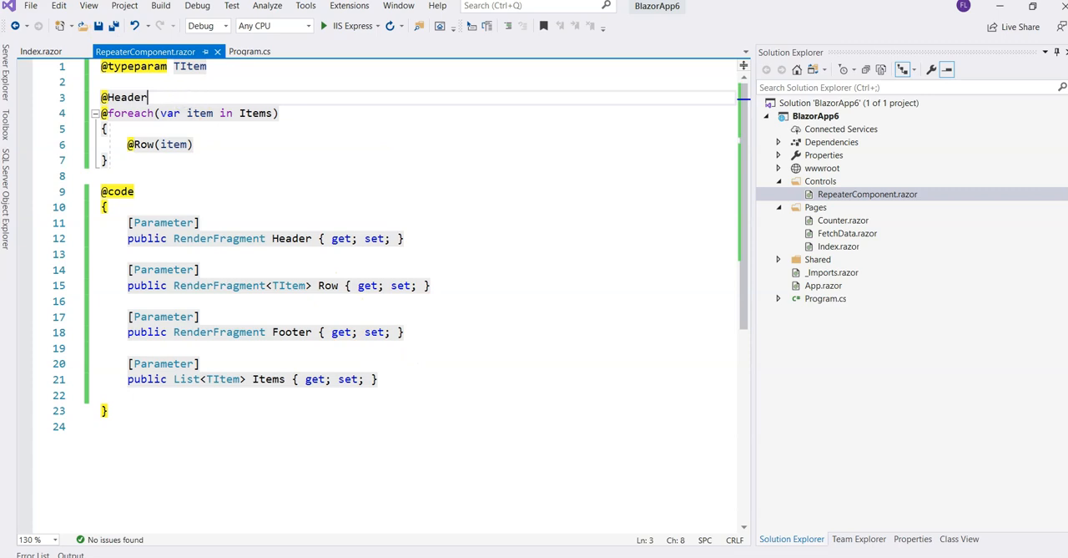
pyautogui.click(815, 115)
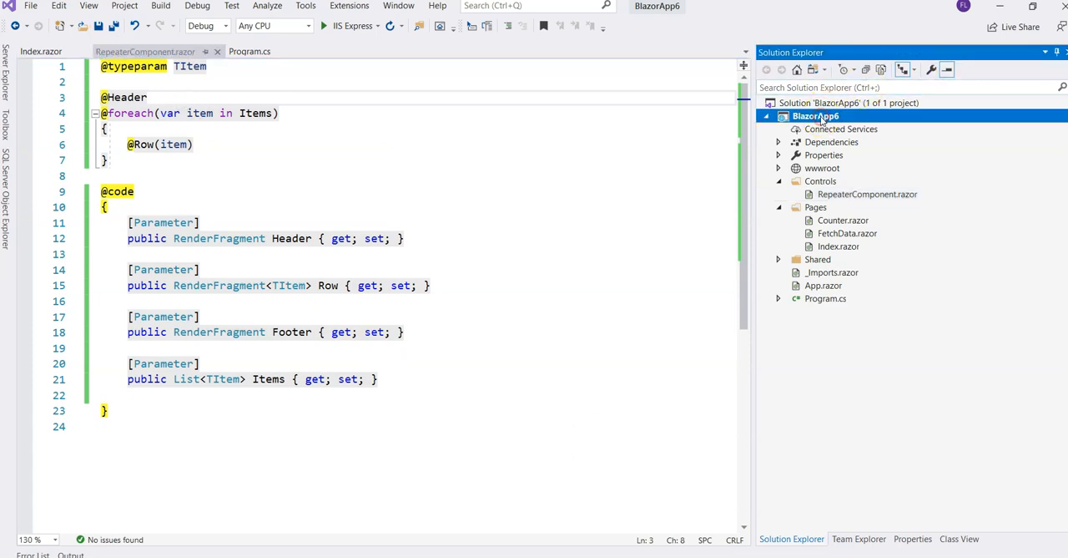
pyautogui.press('F6')
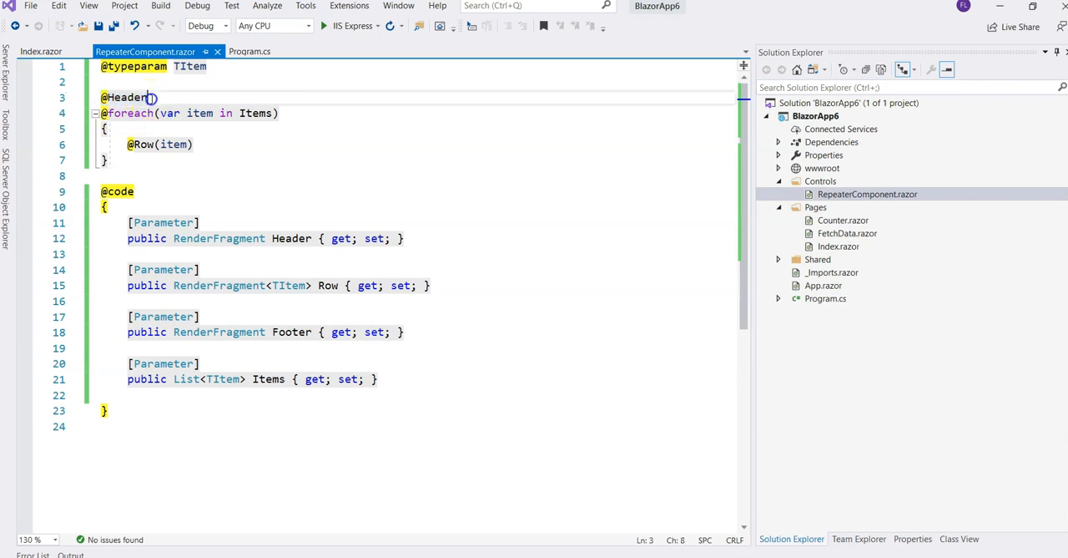
pyautogui.moveTo(281, 217)
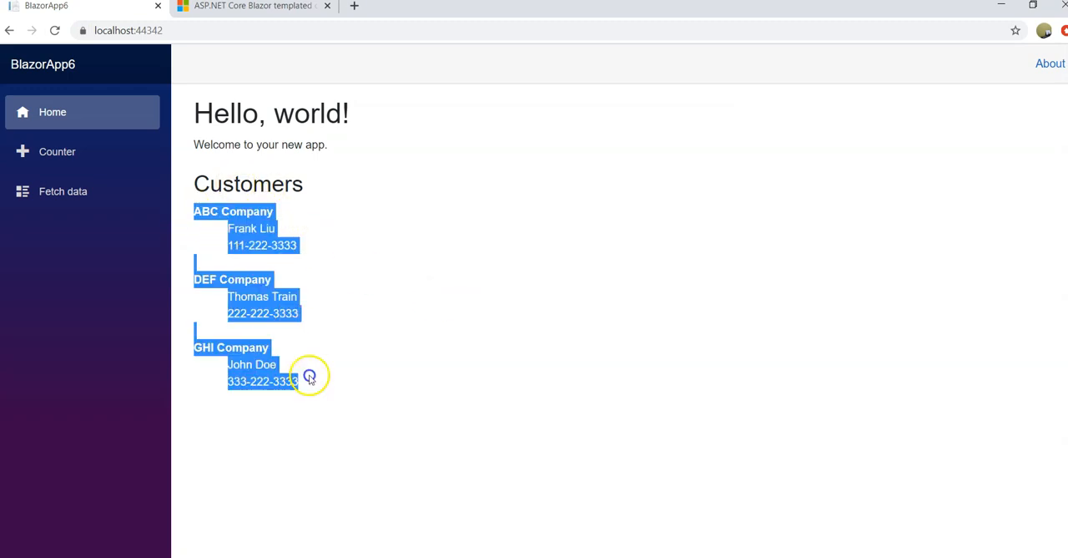
# View the Home page showing a Customers heading above the bold company list.
pyautogui.click(194, 211)
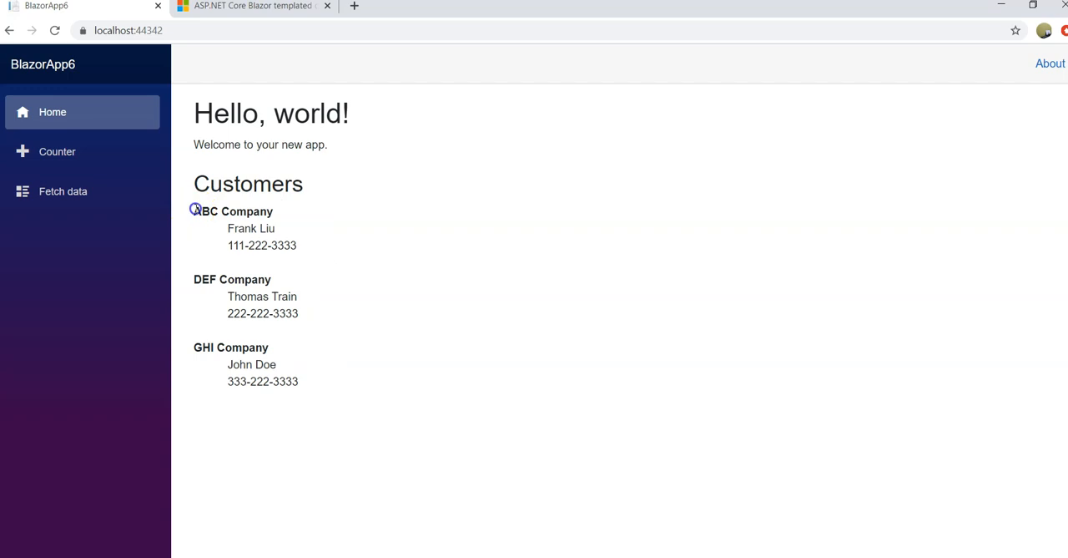